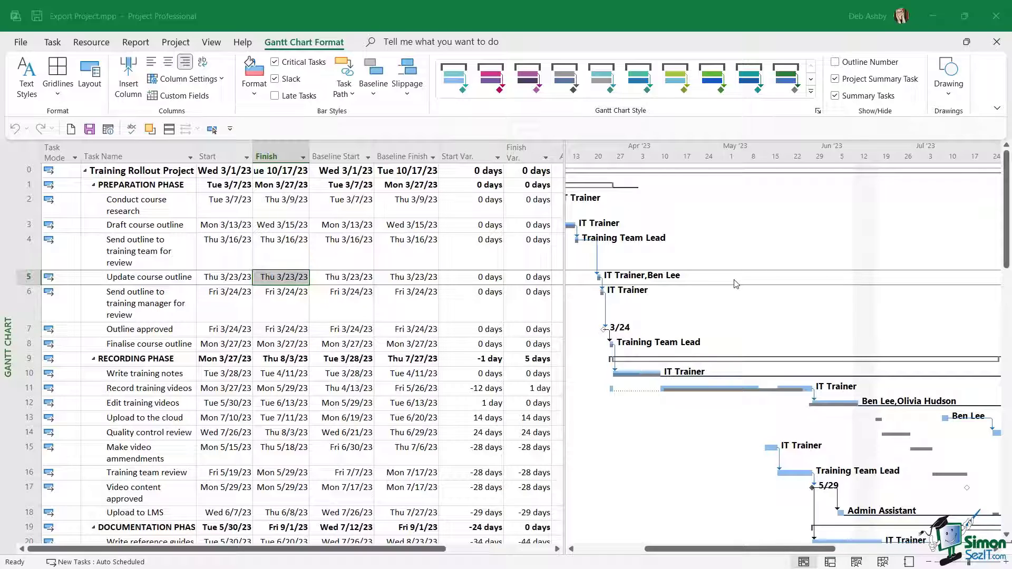
{"action": "mouse_move", "coordinate": [92, 73]}
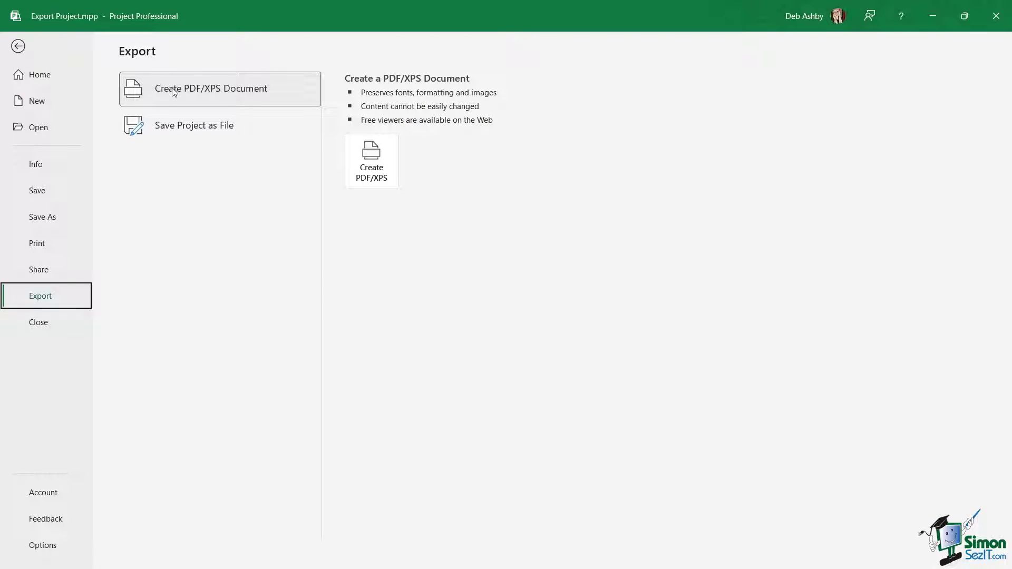
{"action": "mouse_move", "coordinate": [183, 95]}
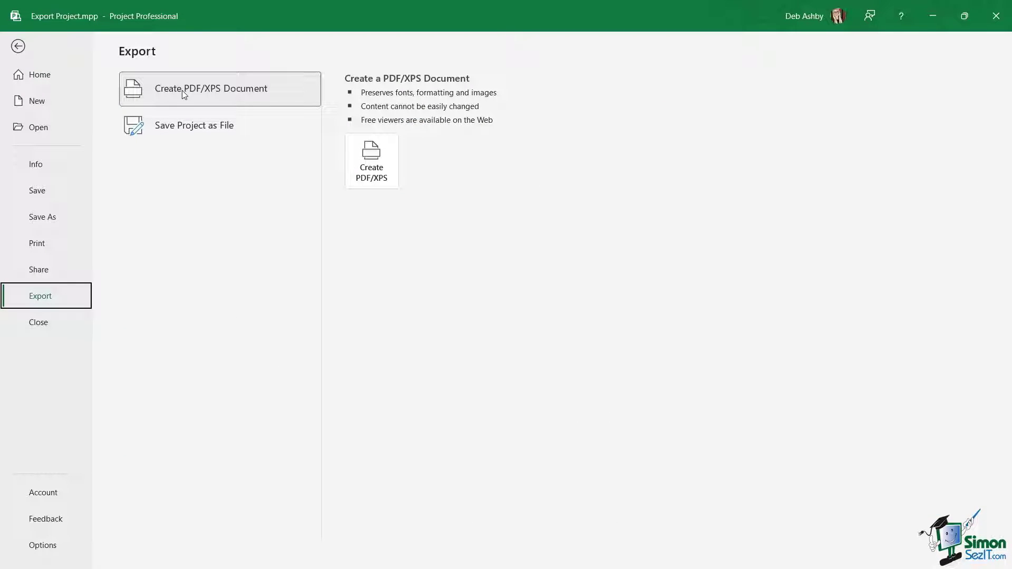
Step: Start creating a PDF/XPS document of the Training Rollout project
{"action": "left_click", "coordinate": [372, 160]}
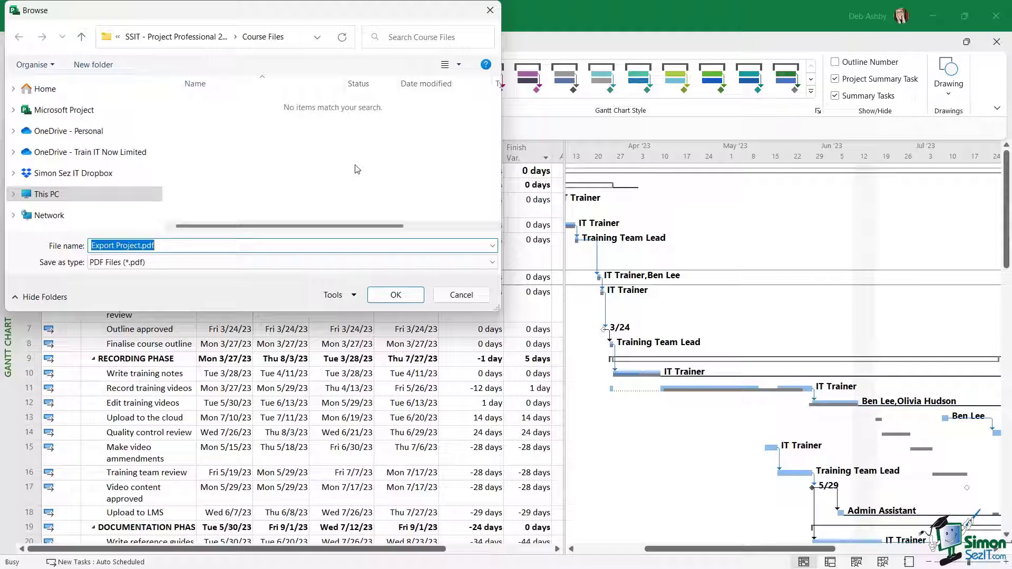
{"action": "mouse_move", "coordinate": [298, 169]}
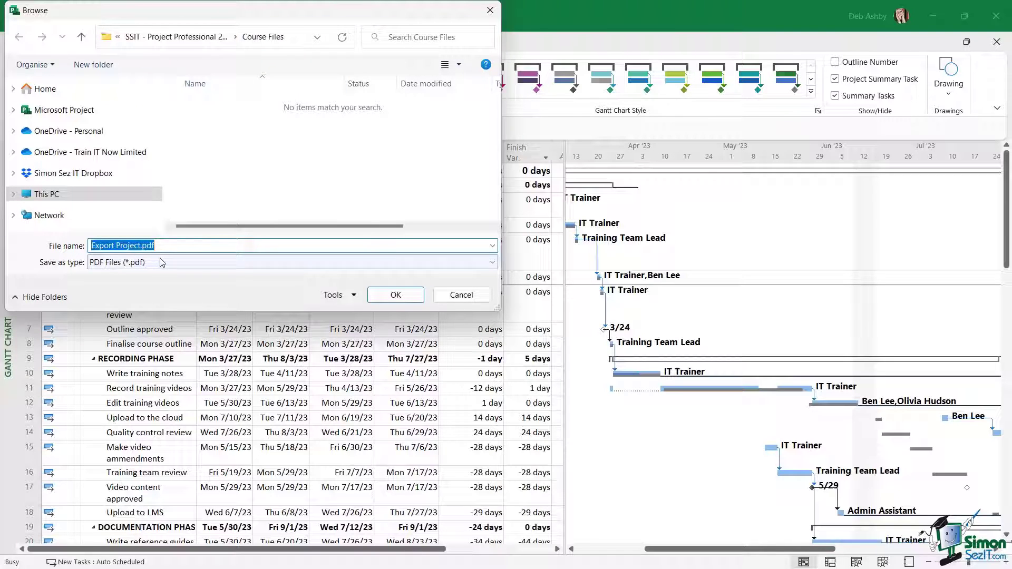
{"action": "mouse_move", "coordinate": [96, 263]}
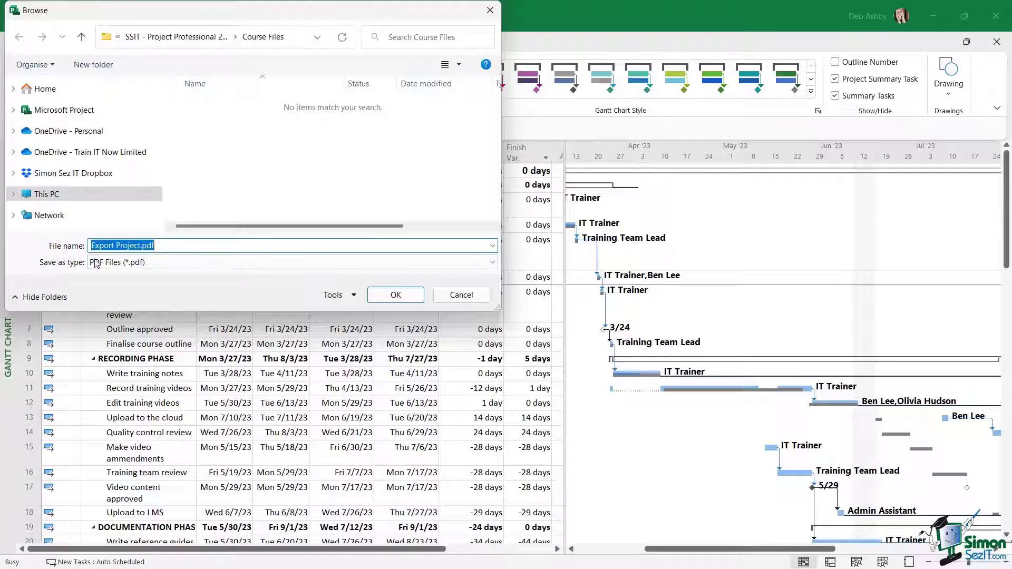
{"action": "mouse_move", "coordinate": [79, 272]}
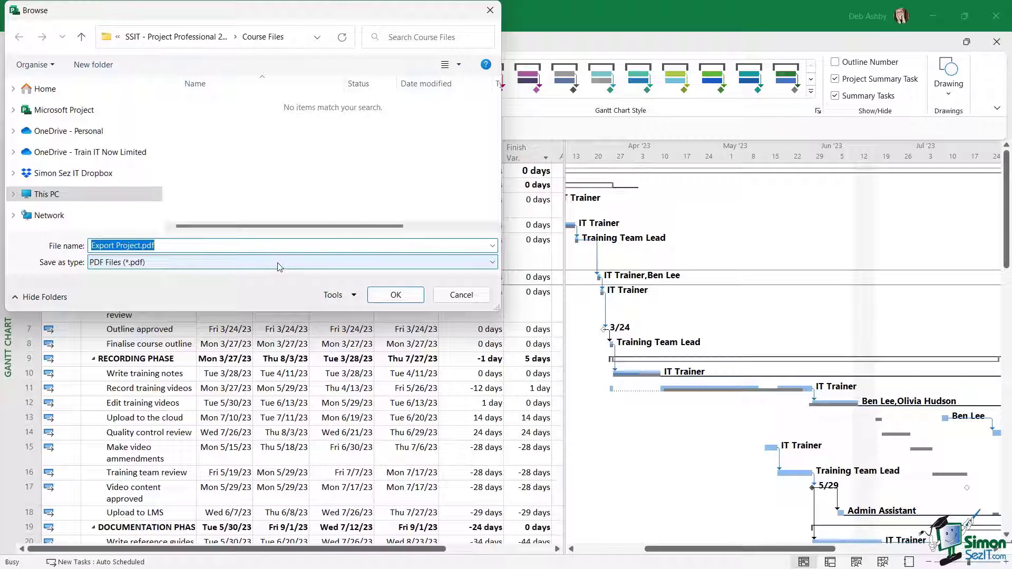
Step: Accept the name Export Project.pdf, try a From date range, then keep Publish Range at All
{"action": "left_click", "coordinate": [395, 294]}
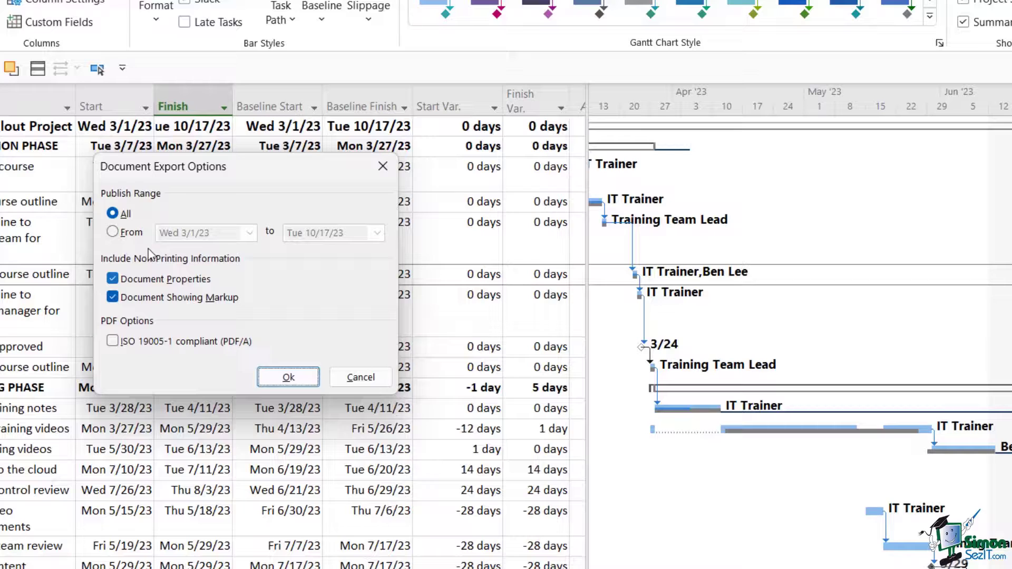
{"action": "mouse_move", "coordinate": [123, 206]}
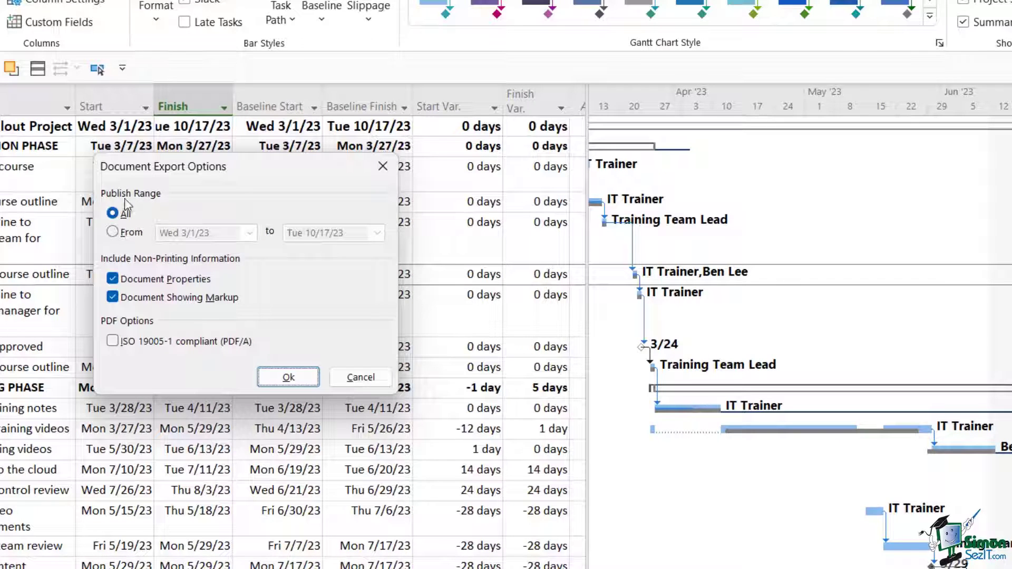
{"action": "left_click", "coordinate": [112, 232]}
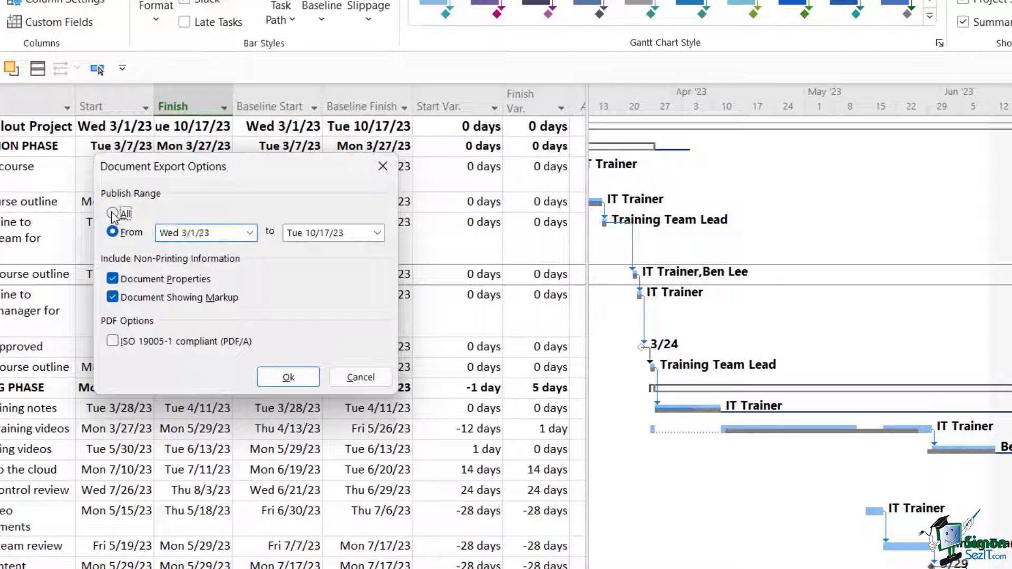
{"action": "left_click", "coordinate": [112, 213]}
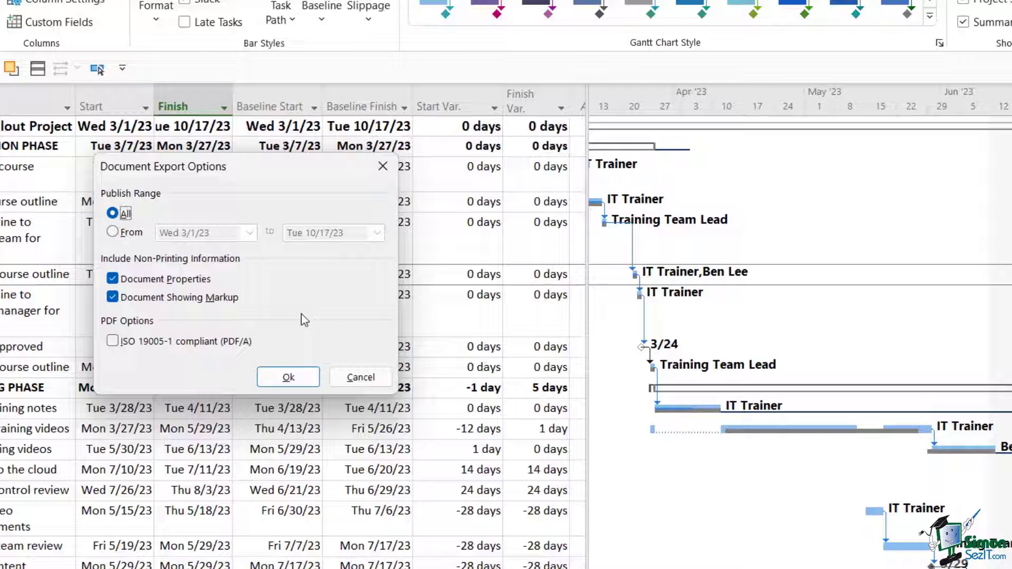
{"action": "mouse_move", "coordinate": [133, 268]}
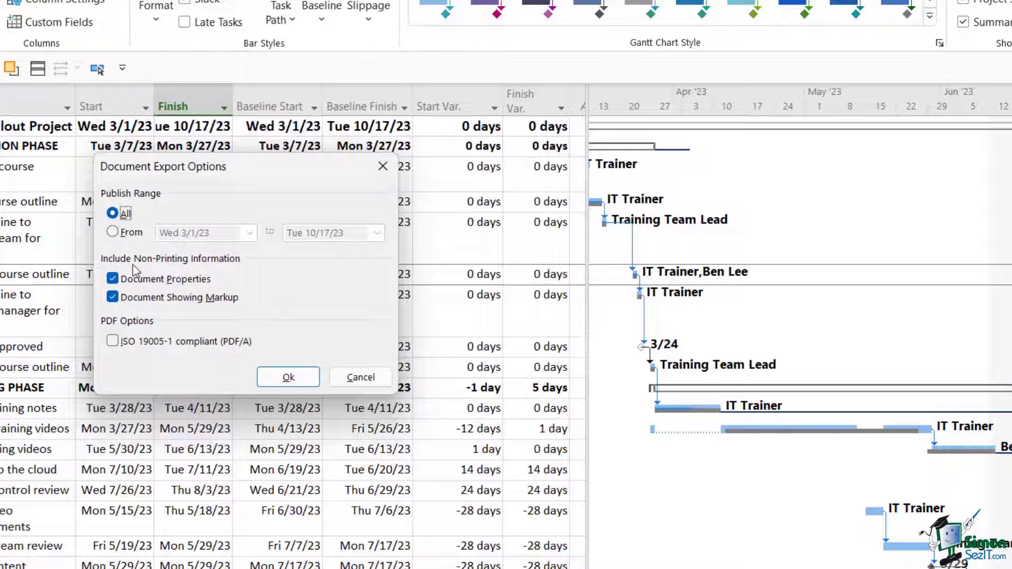
{"action": "mouse_move", "coordinate": [188, 266]}
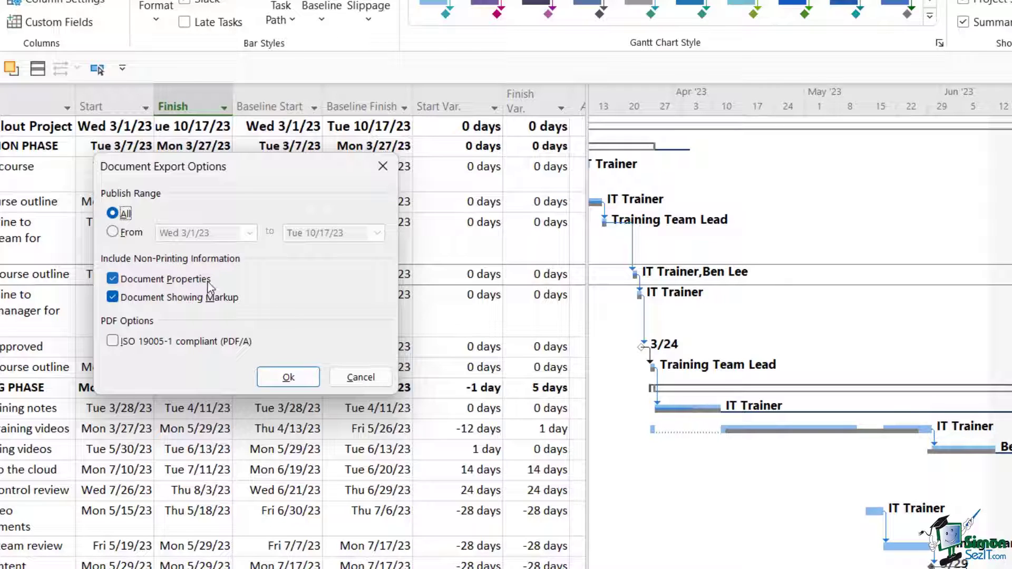
{"action": "mouse_move", "coordinate": [184, 312]}
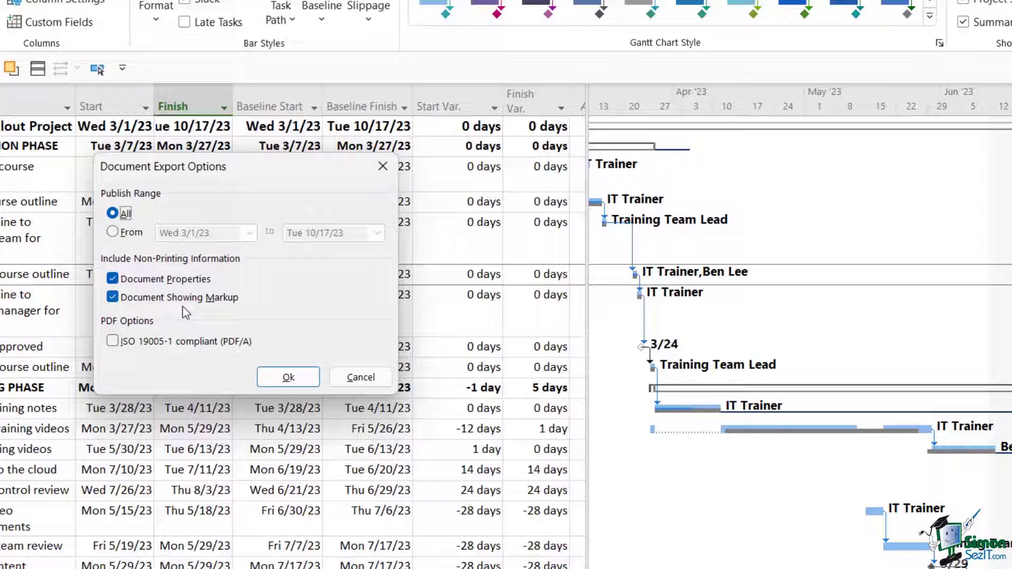
{"action": "mouse_move", "coordinate": [219, 313]}
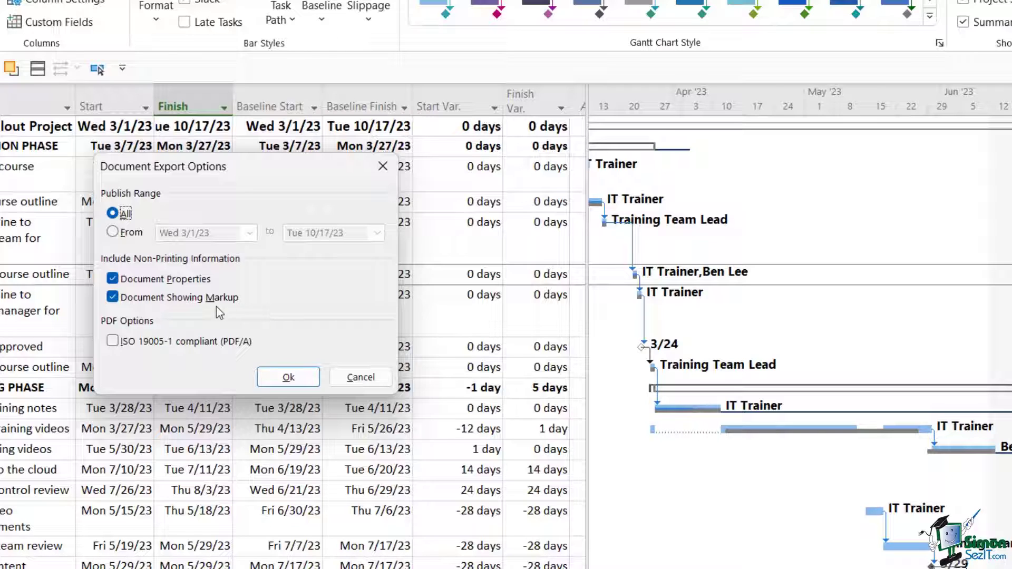
{"action": "mouse_move", "coordinate": [230, 265]}
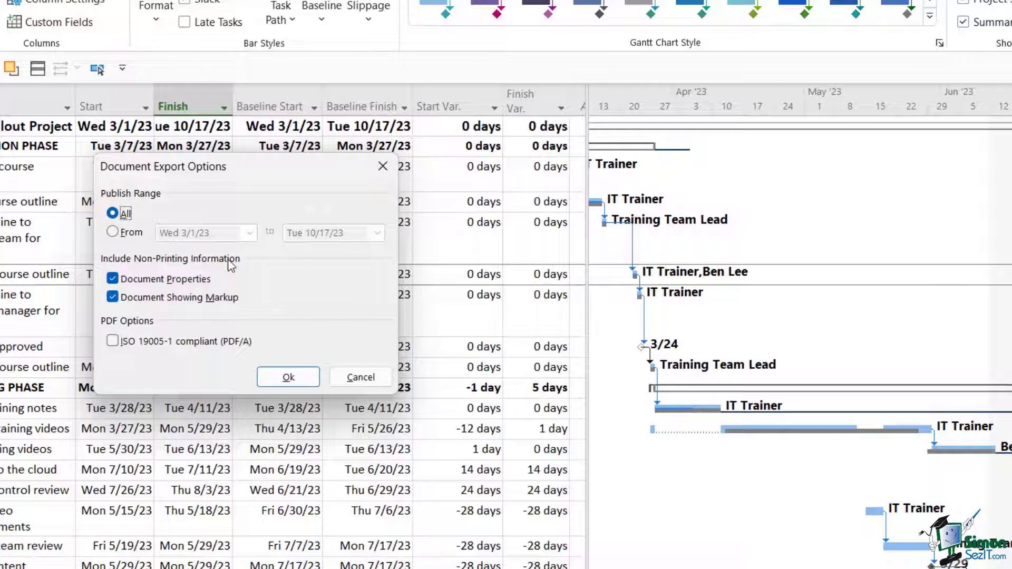
Step: Accept the Document Export Options so Export Project.pdf is created in Course Files
{"action": "left_click", "coordinate": [361, 377]}
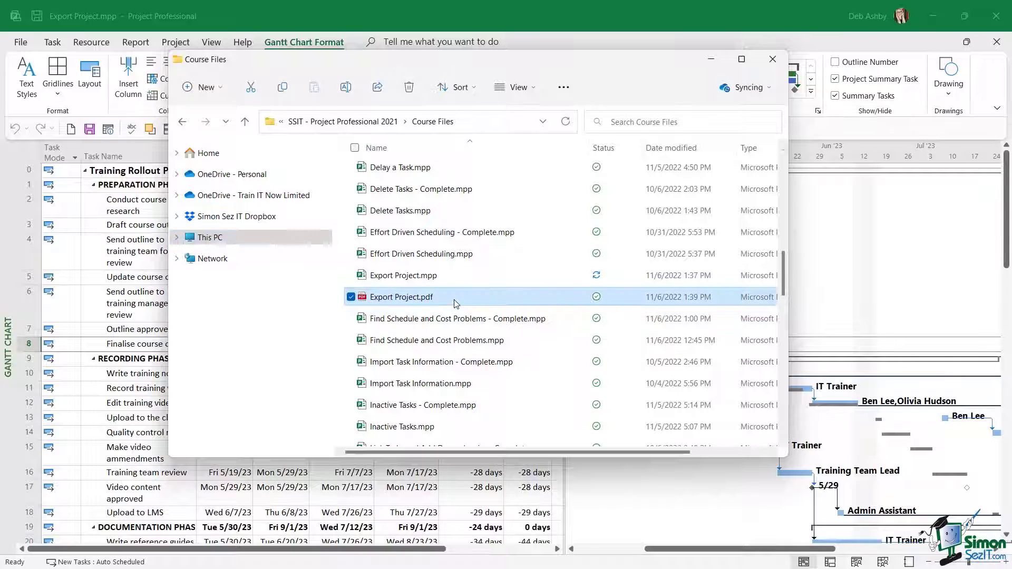
Step: View Export Project.pdf in Edge, scrolling through its task table and Gantt pages
{"action": "double_click", "coordinate": [401, 296]}
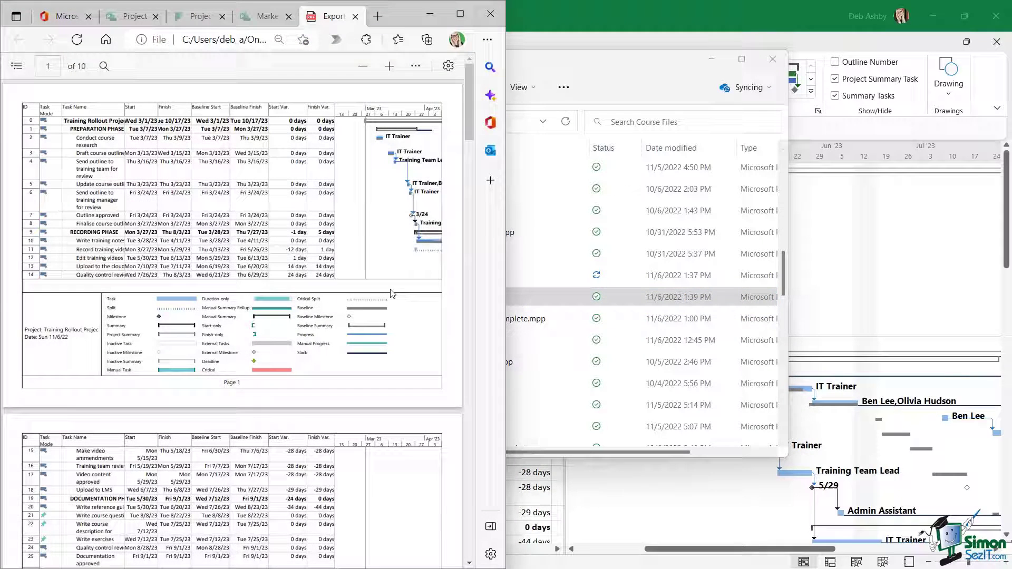
{"action": "mouse_move", "coordinate": [142, 210]}
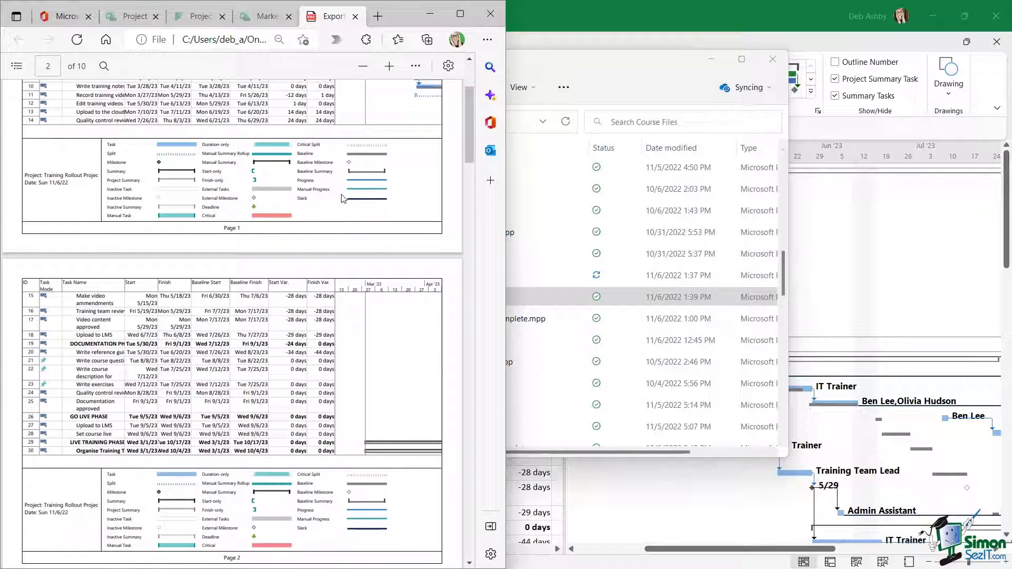
{"action": "scroll", "scroll_direction": "down", "scroll_amount": 3}
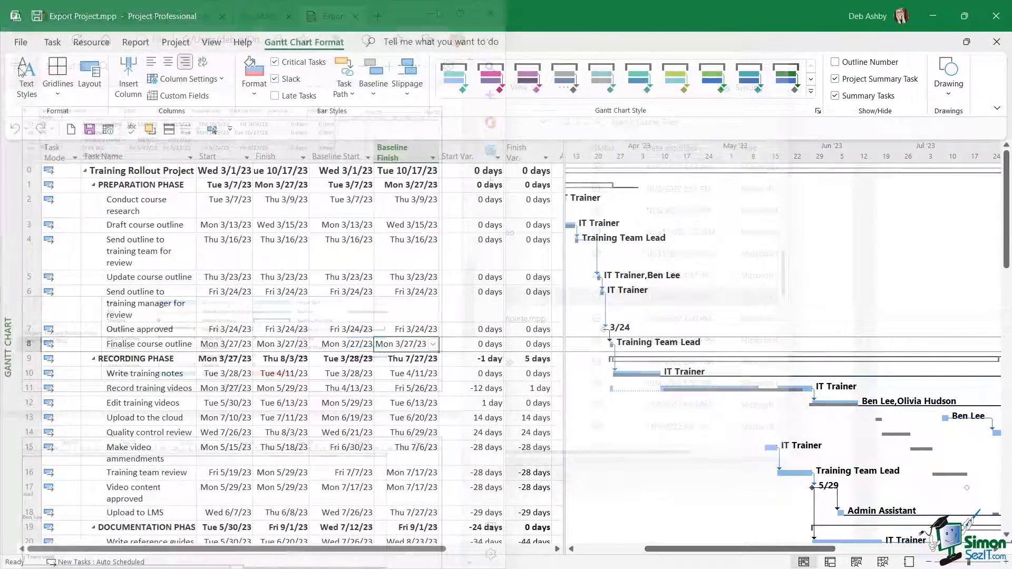
Step: Reach the Export page's Save Project as File formats list
{"action": "left_click", "coordinate": [21, 42]}
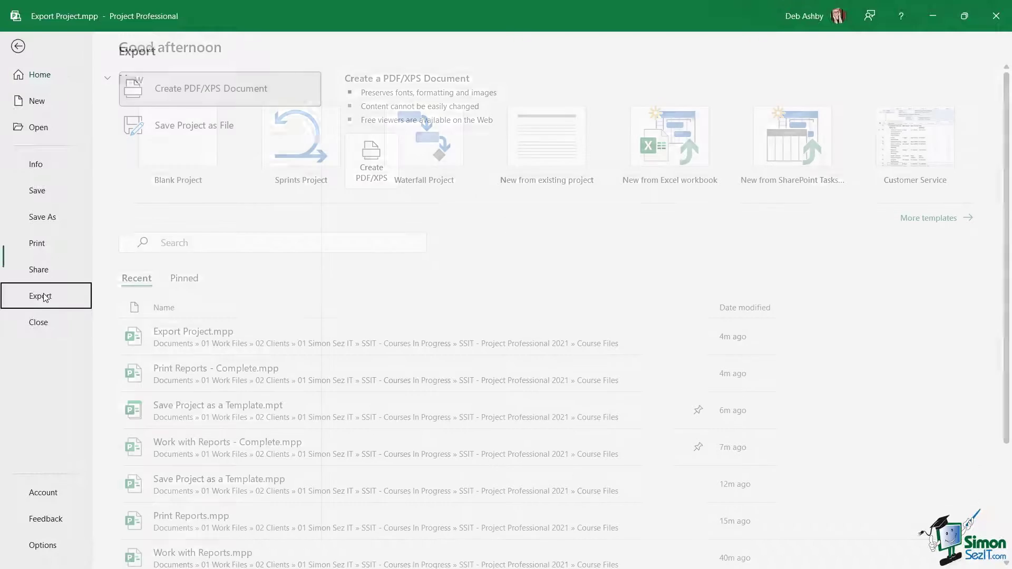
{"action": "left_click", "coordinate": [40, 296]}
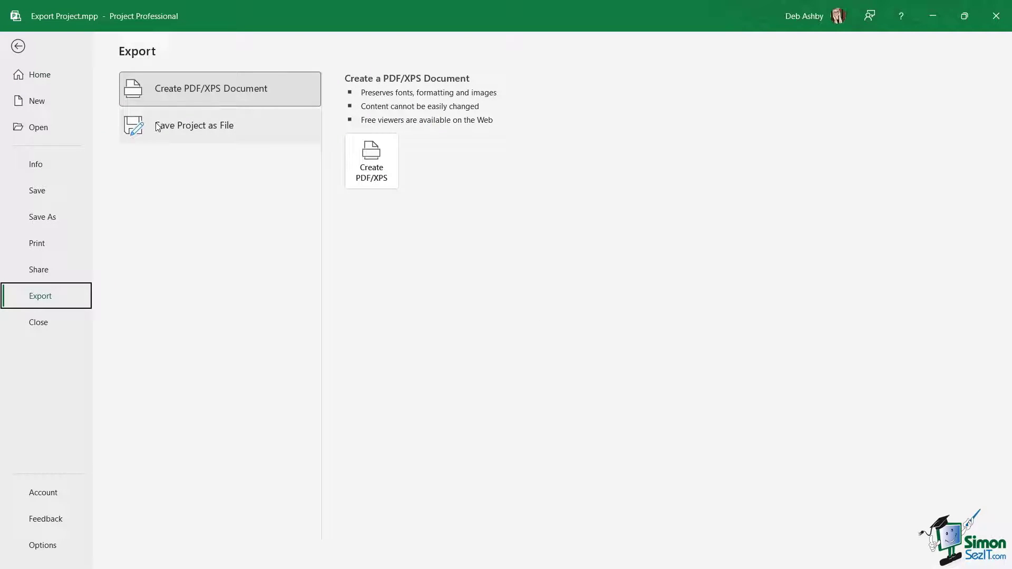
{"action": "left_click", "coordinate": [194, 125]}
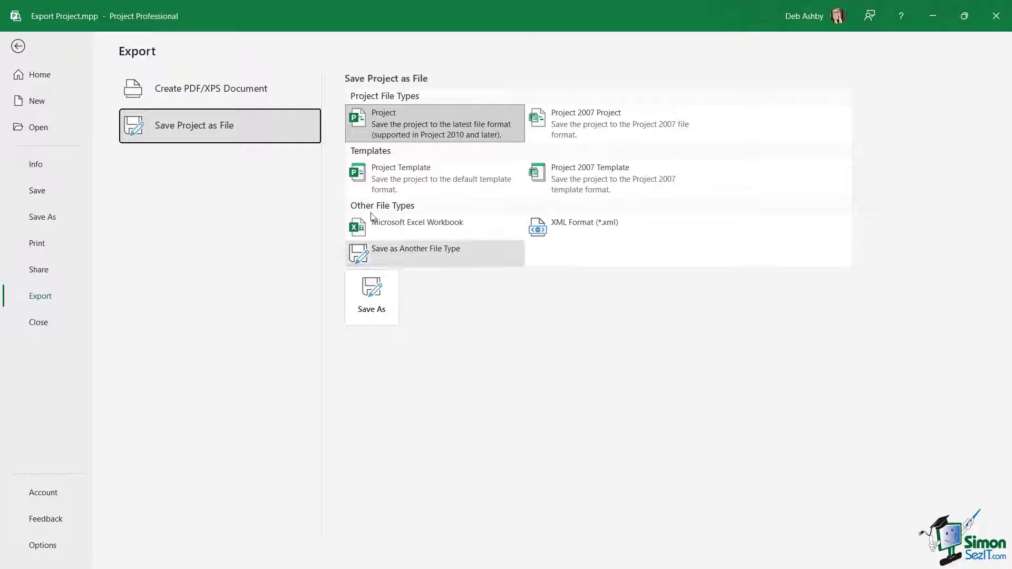
{"action": "mouse_move", "coordinate": [411, 180]}
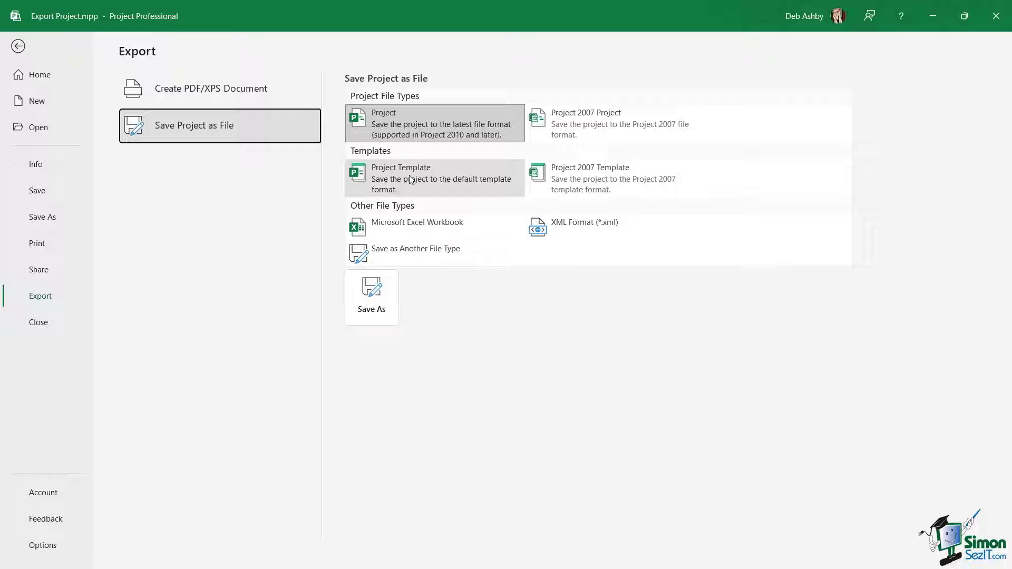
{"action": "mouse_move", "coordinate": [389, 233]}
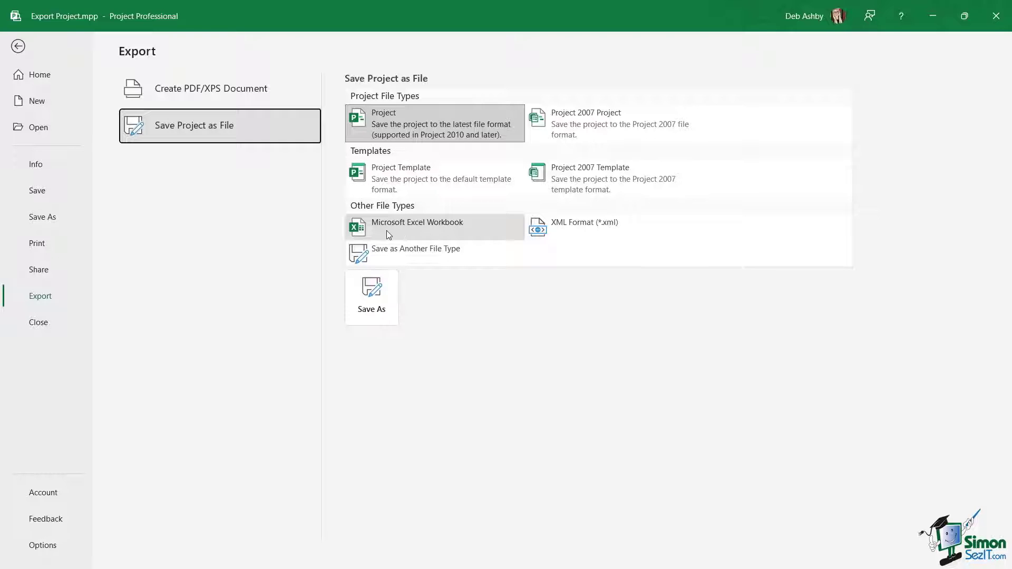
{"action": "mouse_move", "coordinate": [451, 225]}
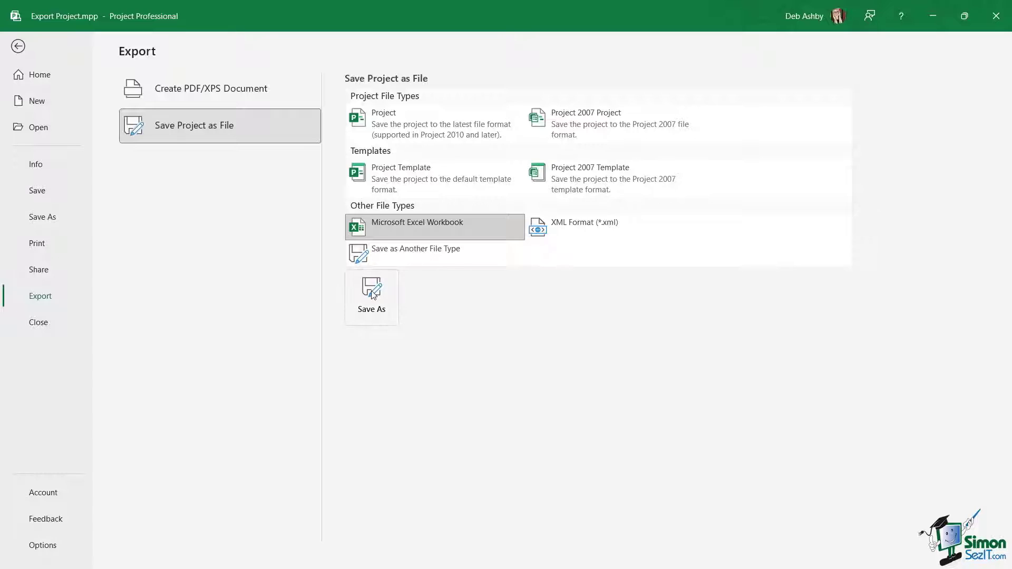
Step: Save the project as Export Project.xlsx, launching the Project Export Wizard
{"action": "left_click", "coordinate": [371, 288]}
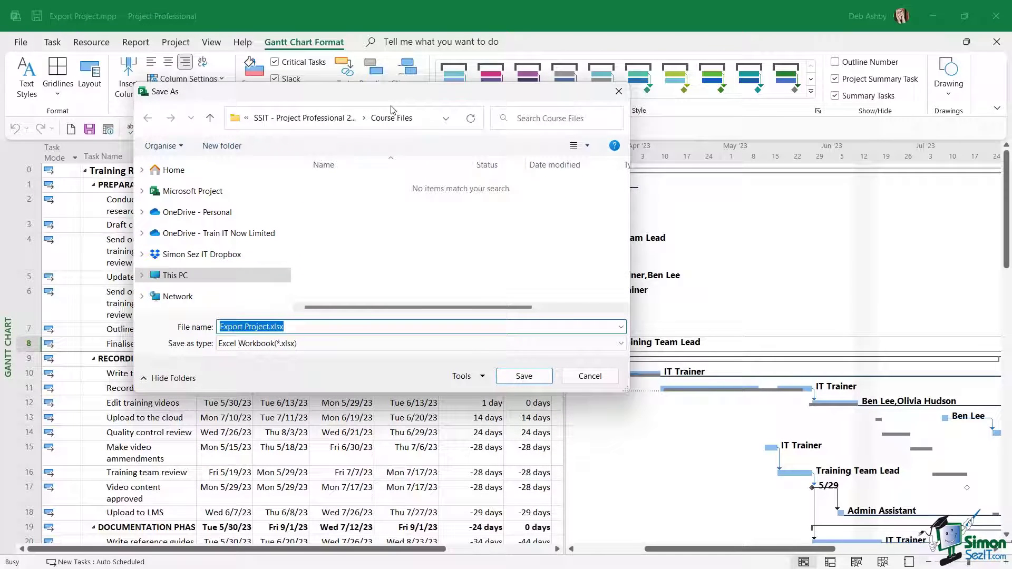
{"action": "mouse_move", "coordinate": [393, 129]}
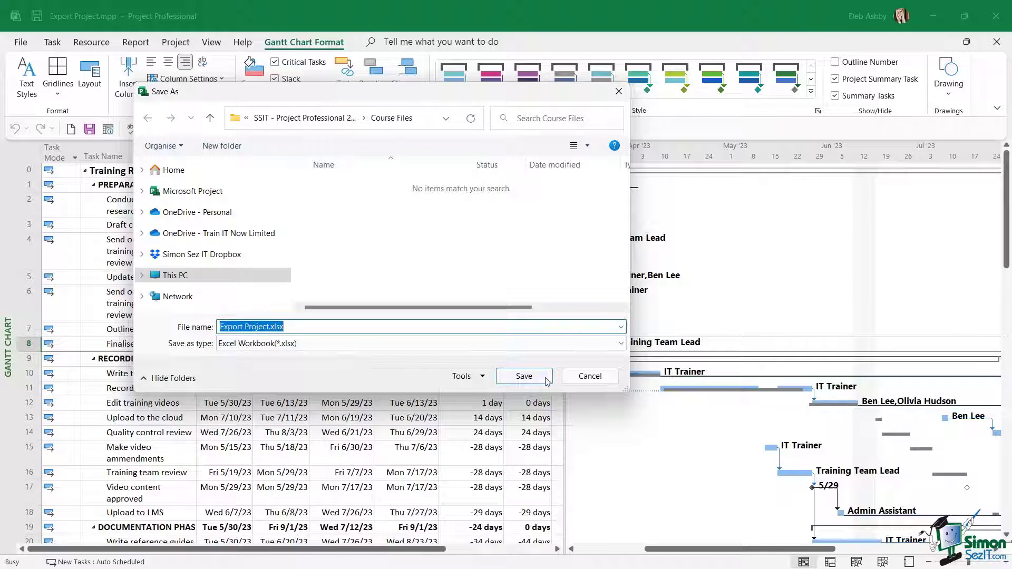
{"action": "left_click", "coordinate": [523, 375]}
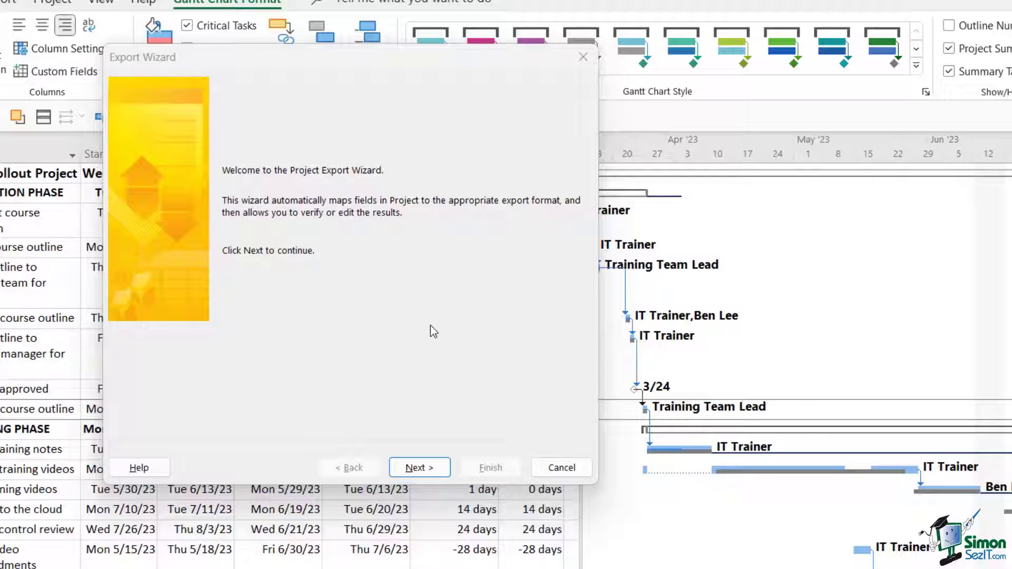
{"action": "mouse_move", "coordinate": [473, 465]}
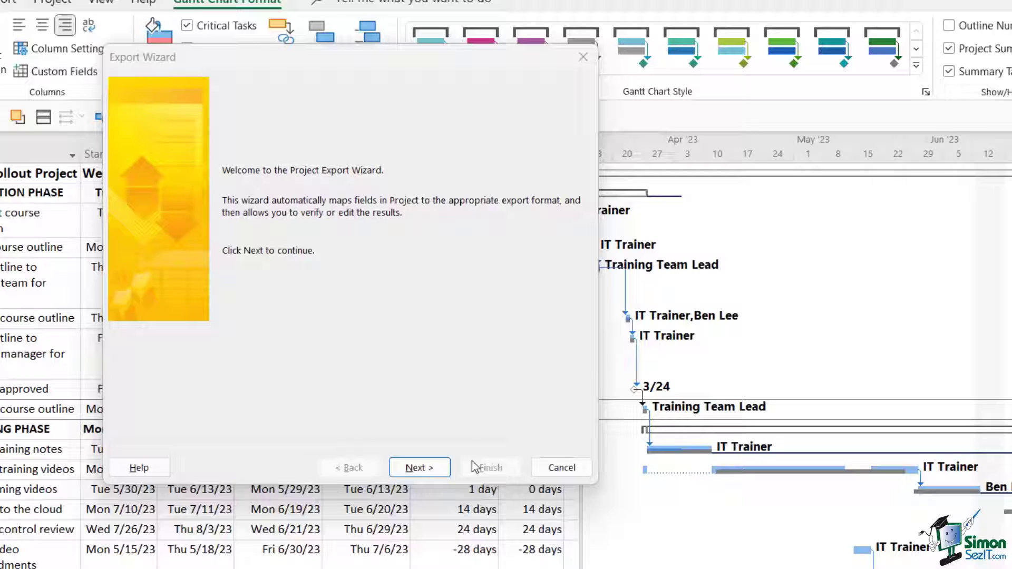
Step: Advance the wizard past the welcome page, exporting Selected Data with a new map
{"action": "left_click", "coordinate": [420, 467]}
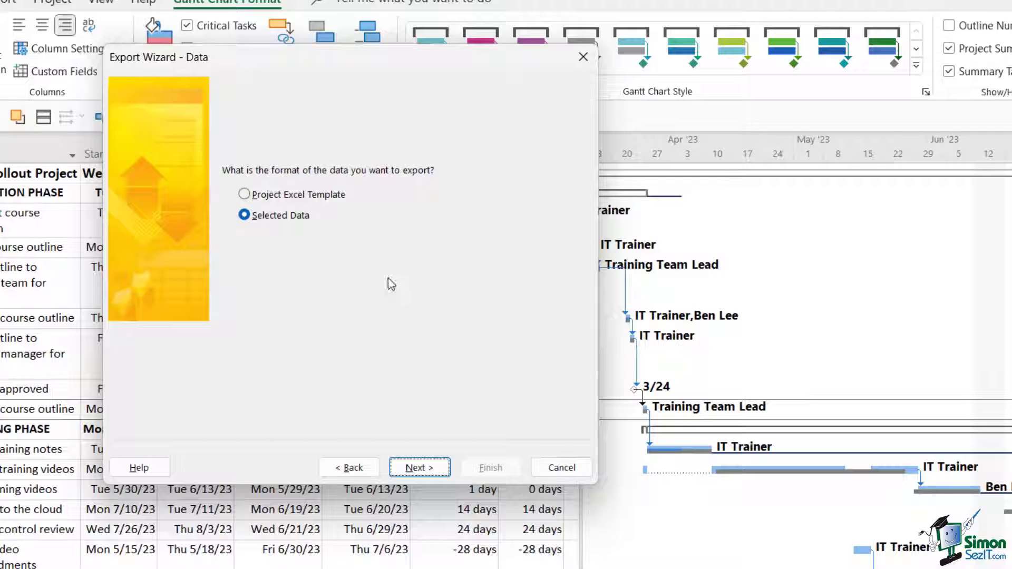
{"action": "left_click", "coordinate": [419, 468]}
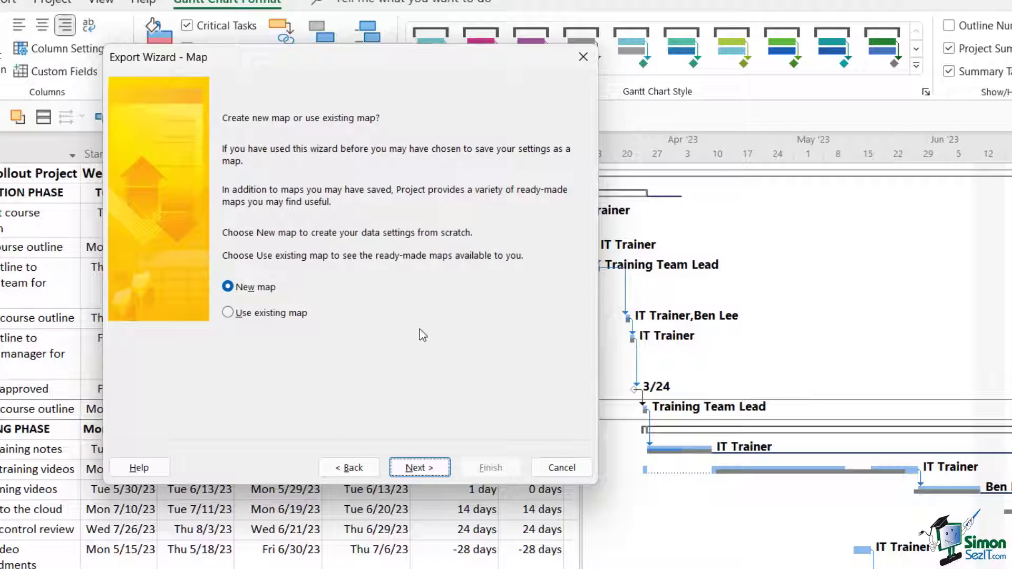
{"action": "mouse_move", "coordinate": [337, 135]}
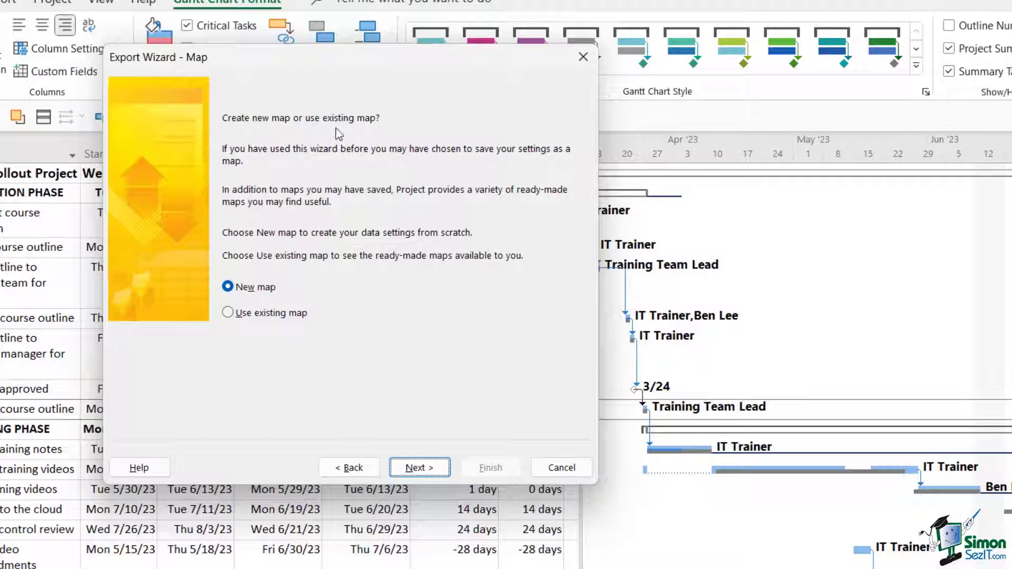
{"action": "mouse_move", "coordinate": [416, 130]}
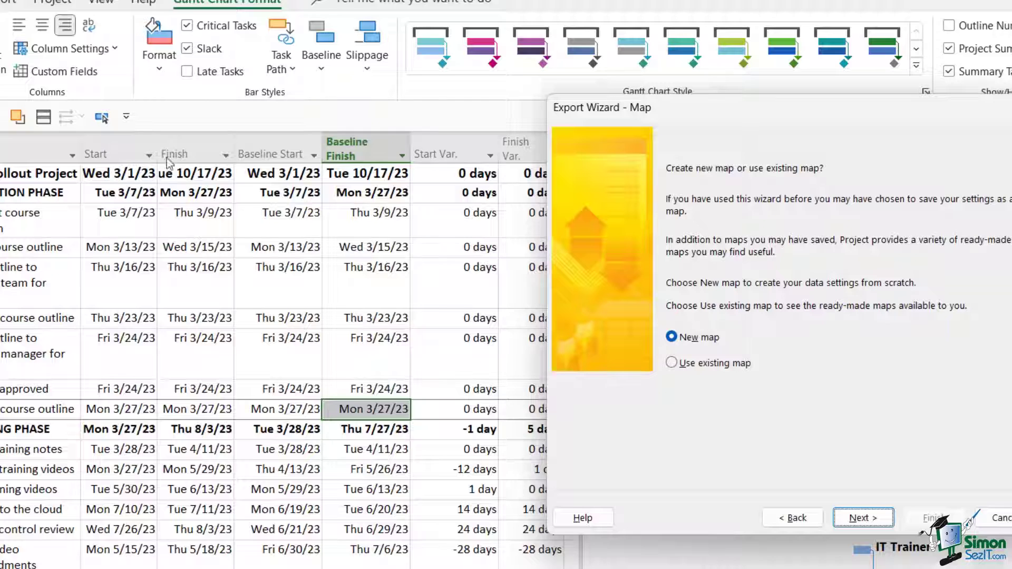
{"action": "mouse_move", "coordinate": [346, 261]}
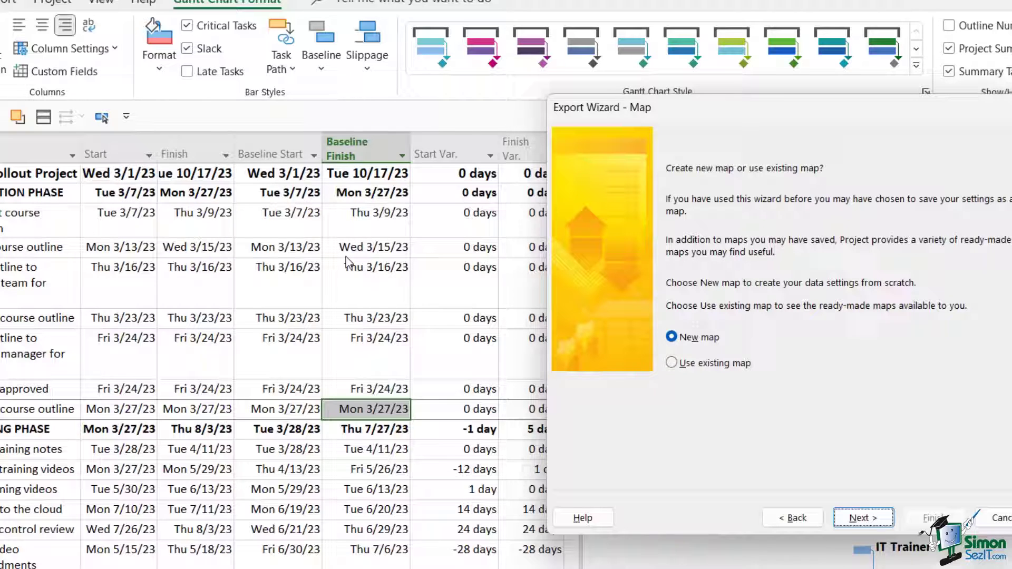
{"action": "mouse_move", "coordinate": [739, 119]}
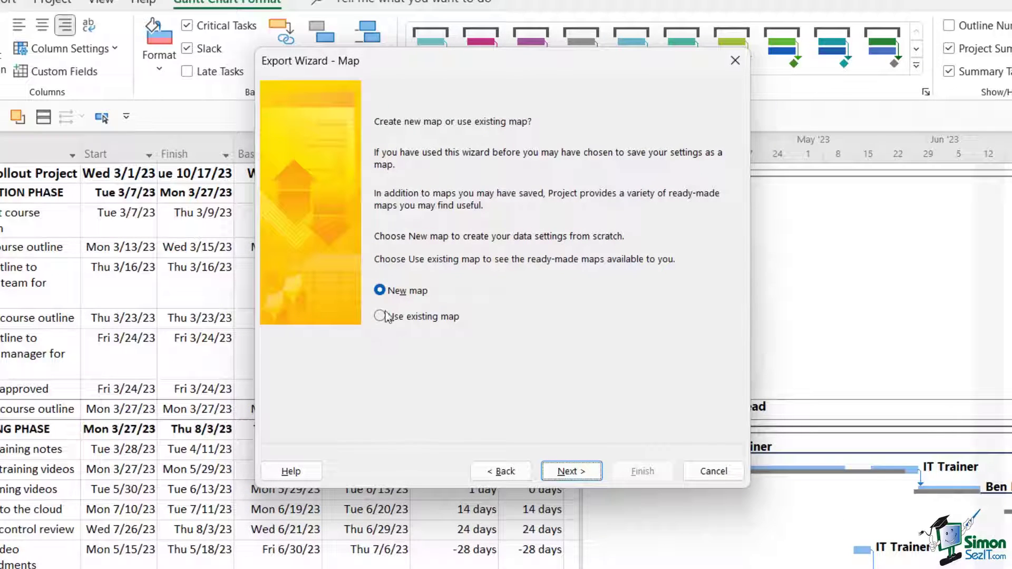
{"action": "mouse_move", "coordinate": [457, 341]}
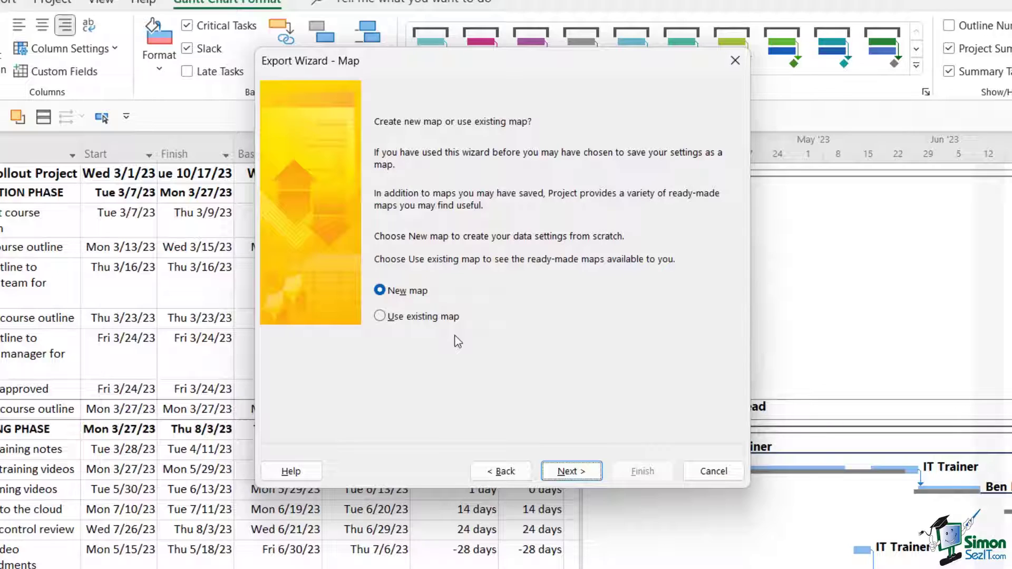
{"action": "mouse_move", "coordinate": [721, 459]}
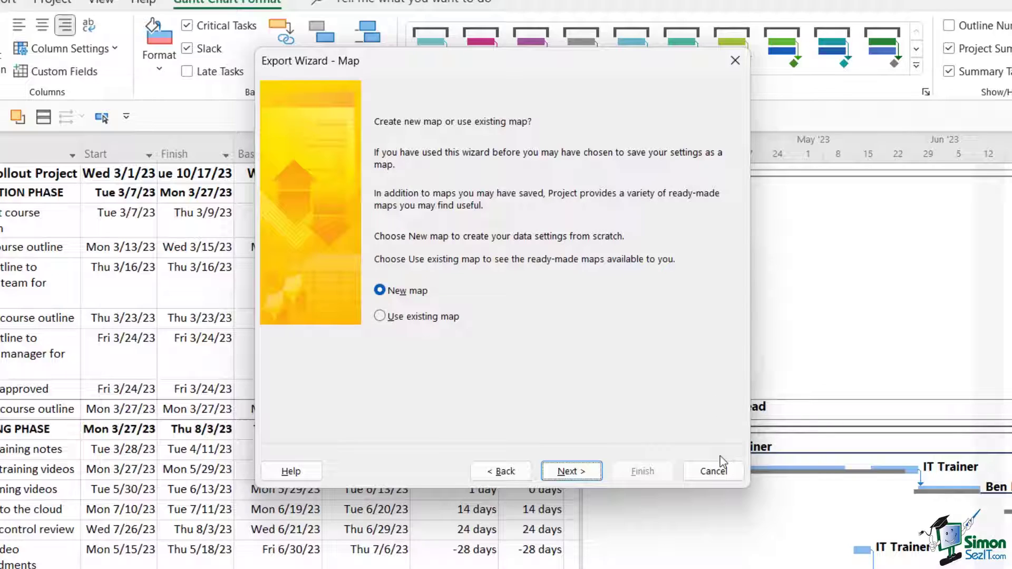
Step: Continue with a new map and include Tasks in the Map Options, keeping headers
{"action": "left_click", "coordinate": [571, 470]}
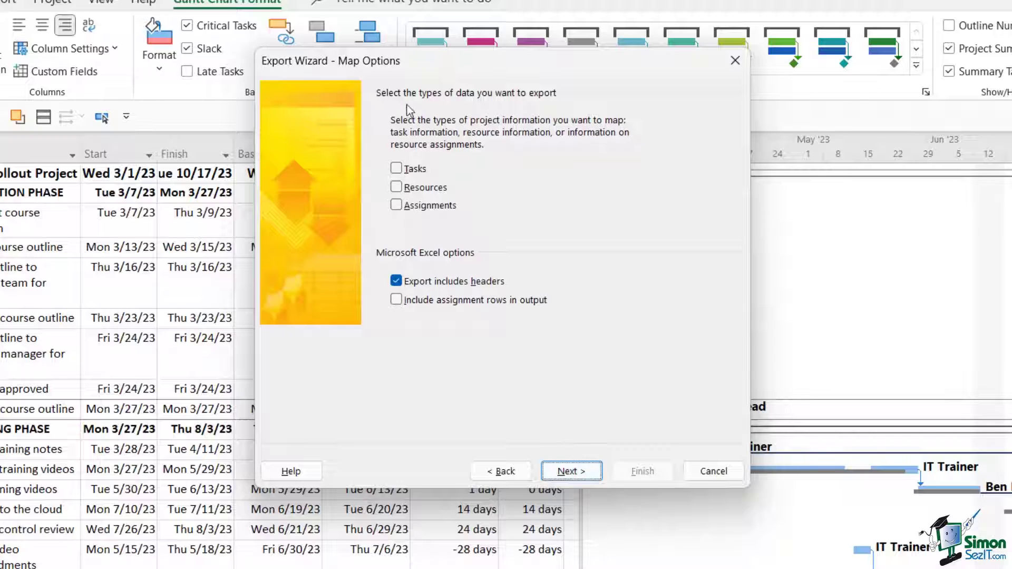
{"action": "mouse_move", "coordinate": [560, 112]}
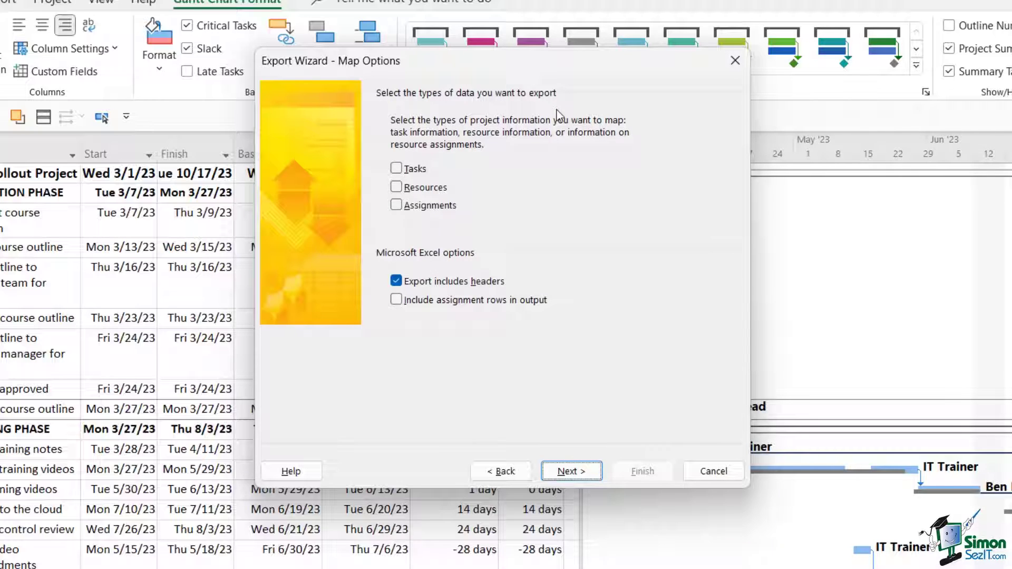
{"action": "mouse_move", "coordinate": [527, 108]}
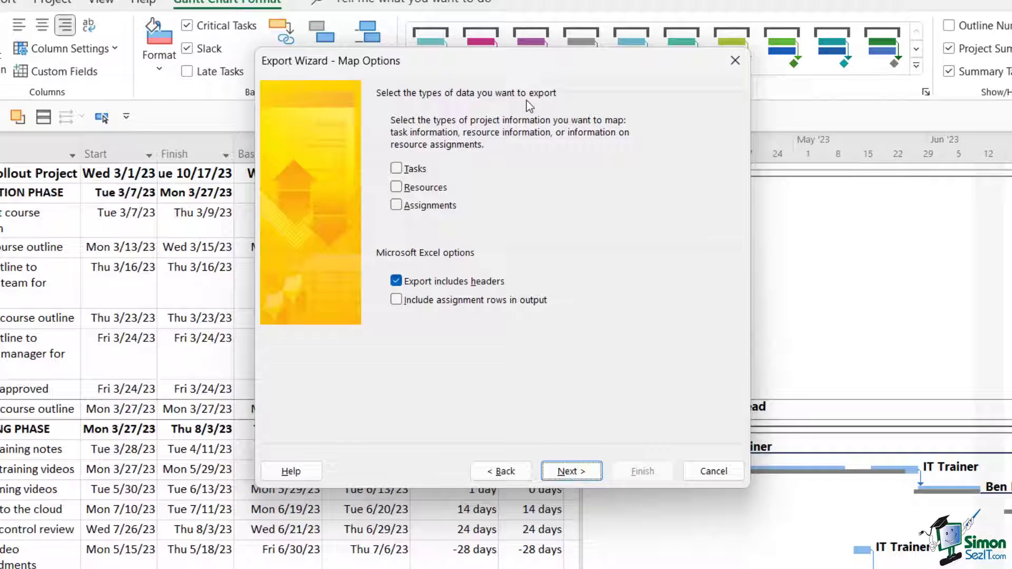
{"action": "left_click", "coordinate": [397, 167]}
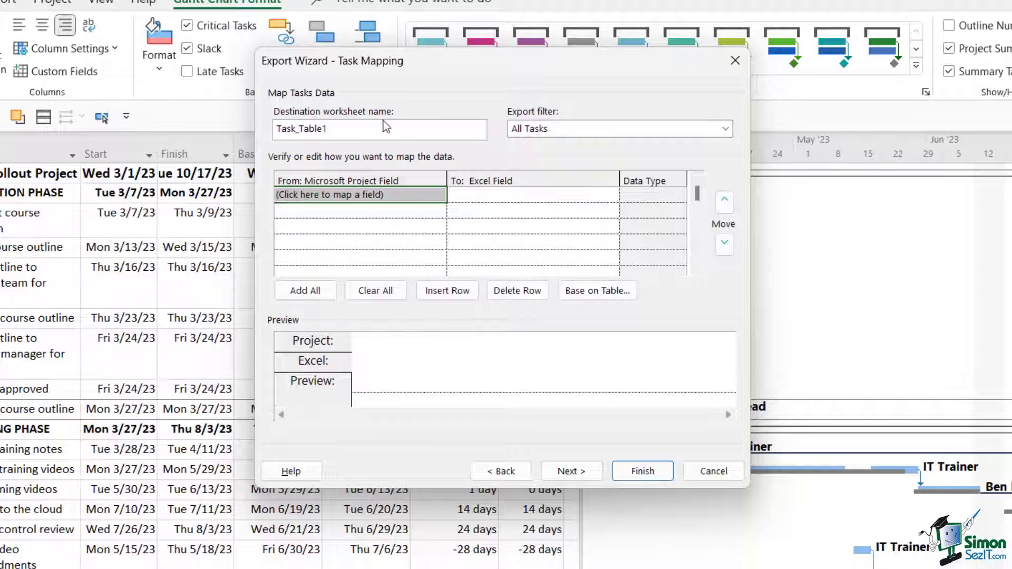
{"action": "mouse_move", "coordinate": [358, 127]}
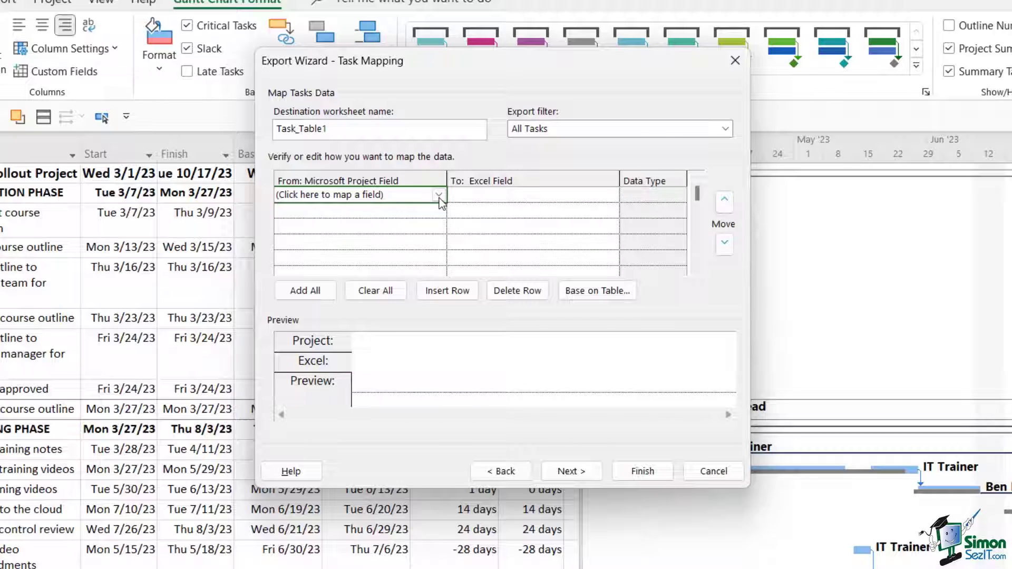
Step: Map the Name, Start and Finish fields to Excel columns Name, Start_Date and Finish_Date
{"action": "left_click", "coordinate": [438, 195]}
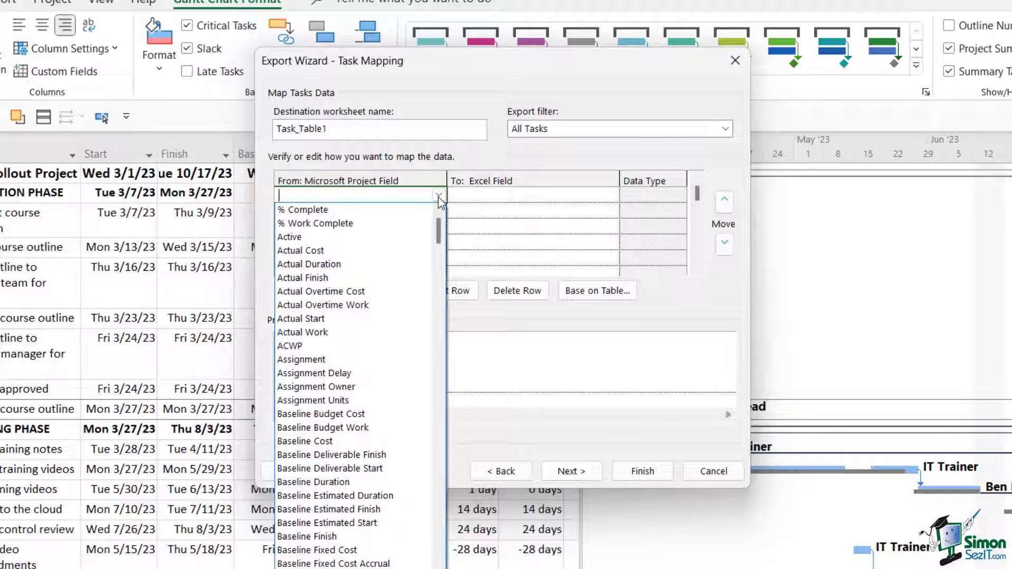
{"action": "type", "text": "Name"}
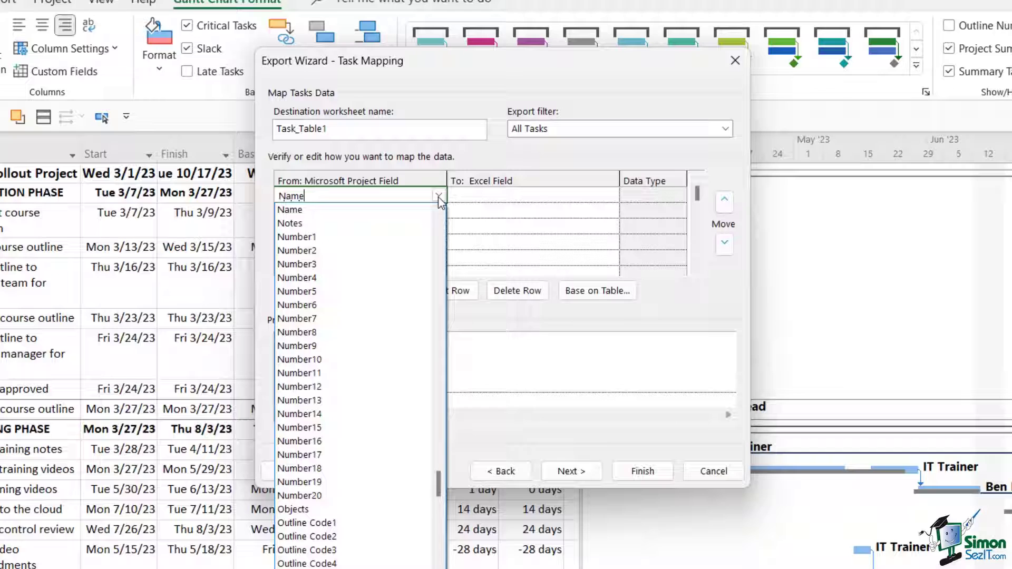
{"action": "left_click", "coordinate": [289, 209]}
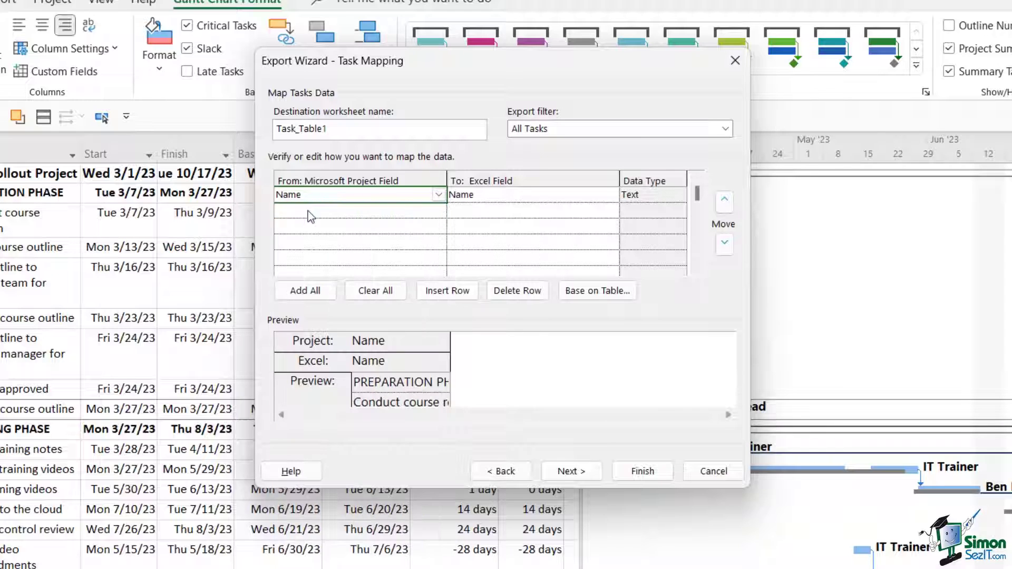
{"action": "mouse_move", "coordinate": [468, 198]}
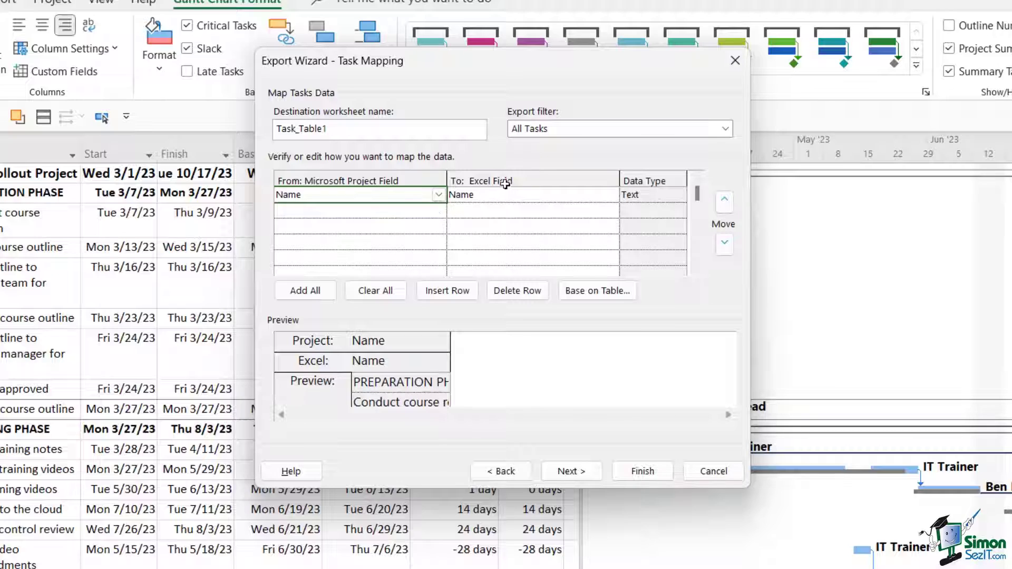
{"action": "mouse_move", "coordinate": [322, 228]}
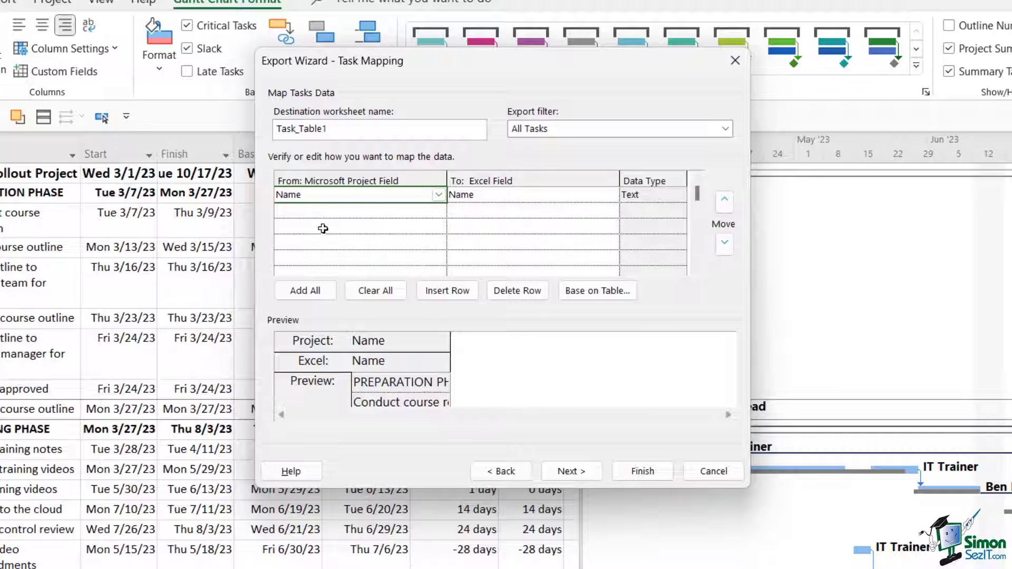
{"action": "mouse_move", "coordinate": [516, 196]}
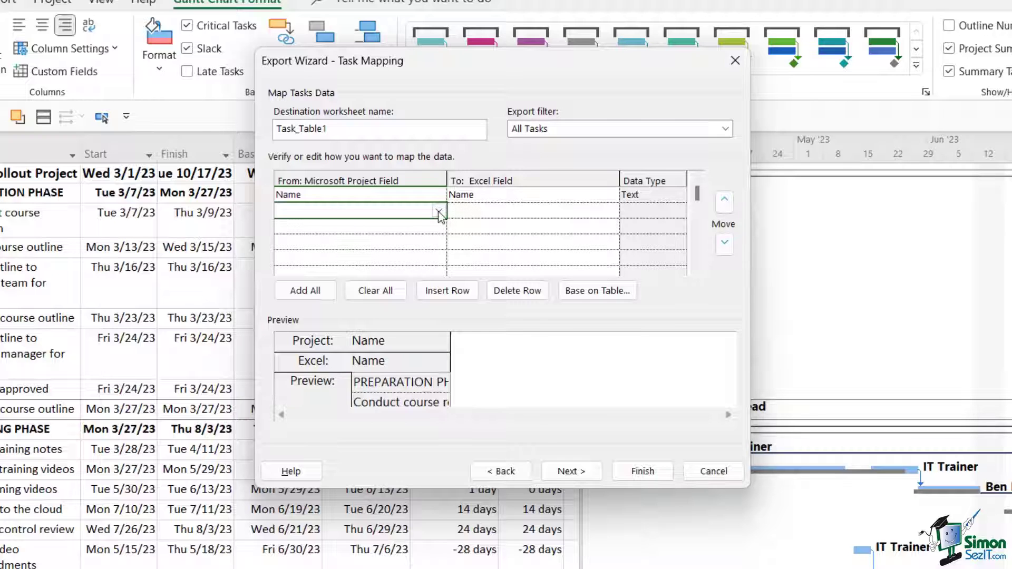
{"action": "left_click", "coordinate": [438, 211]}
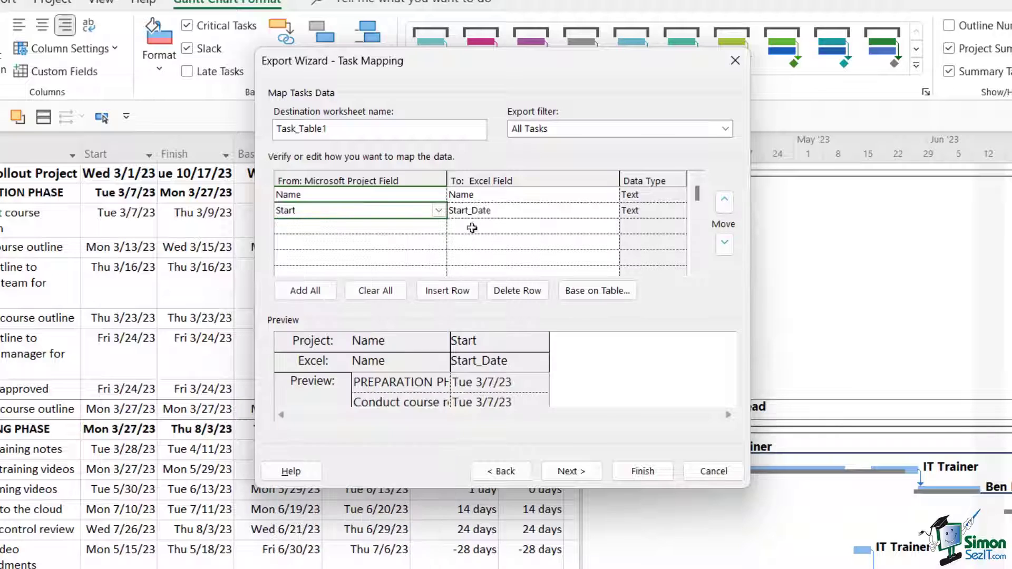
{"action": "mouse_move", "coordinate": [339, 228]}
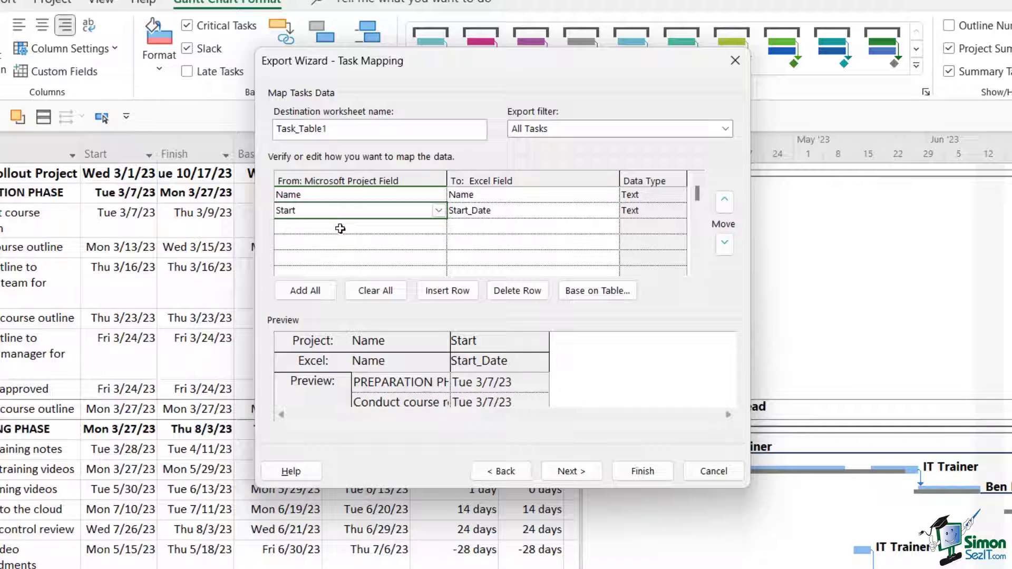
{"action": "left_click", "coordinate": [340, 227]}
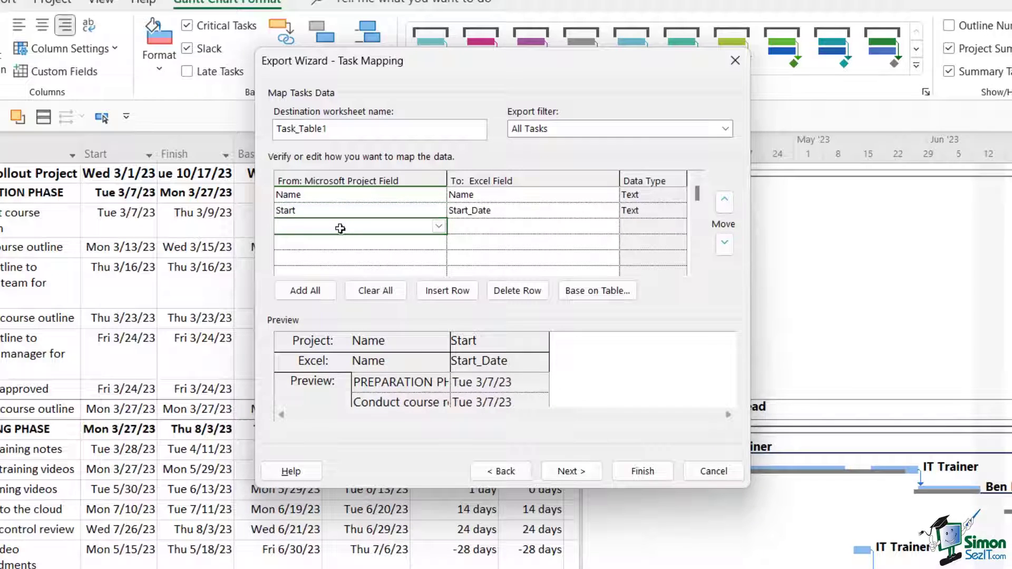
{"action": "left_click", "coordinate": [354, 226]}
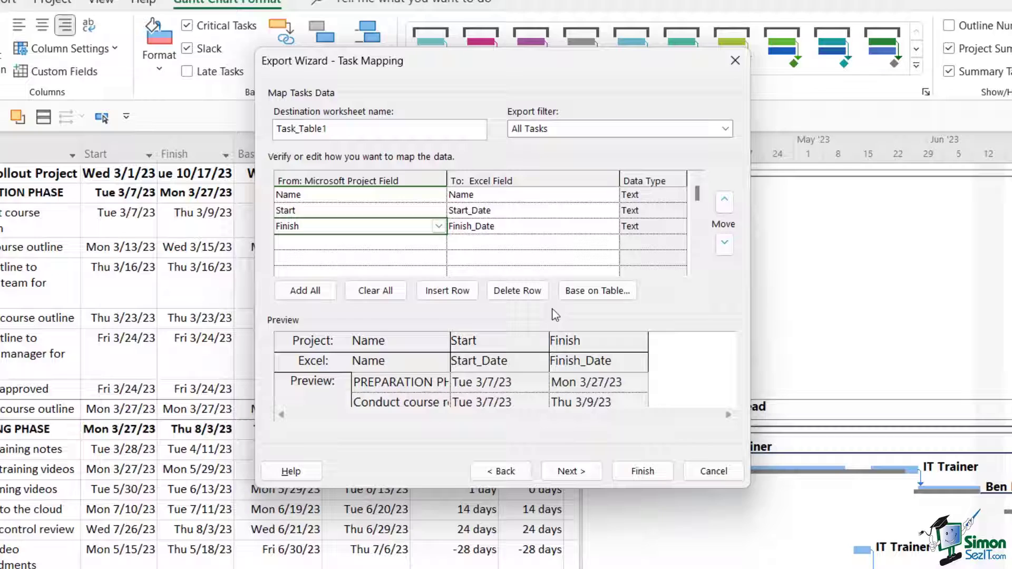
{"action": "mouse_move", "coordinate": [451, 389]}
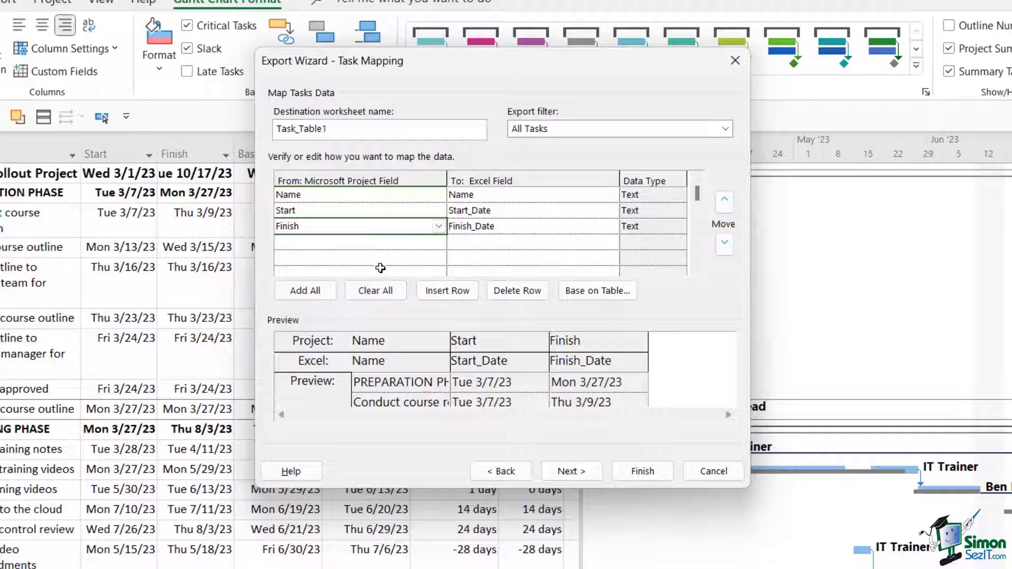
{"action": "mouse_move", "coordinate": [507, 226]}
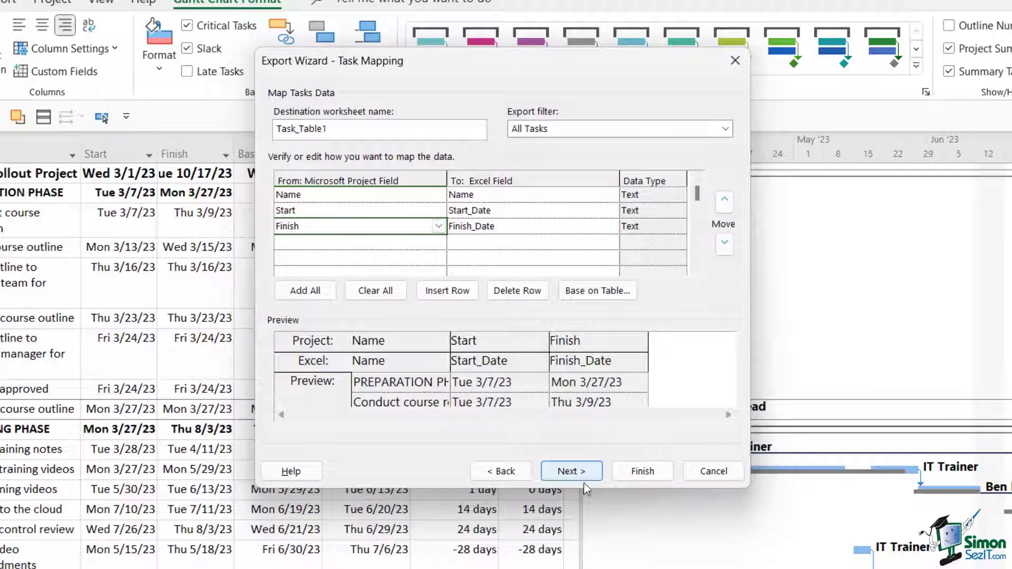
Step: Finish the map definition and run the export to Export Project.xlsx
{"action": "left_click", "coordinate": [571, 471]}
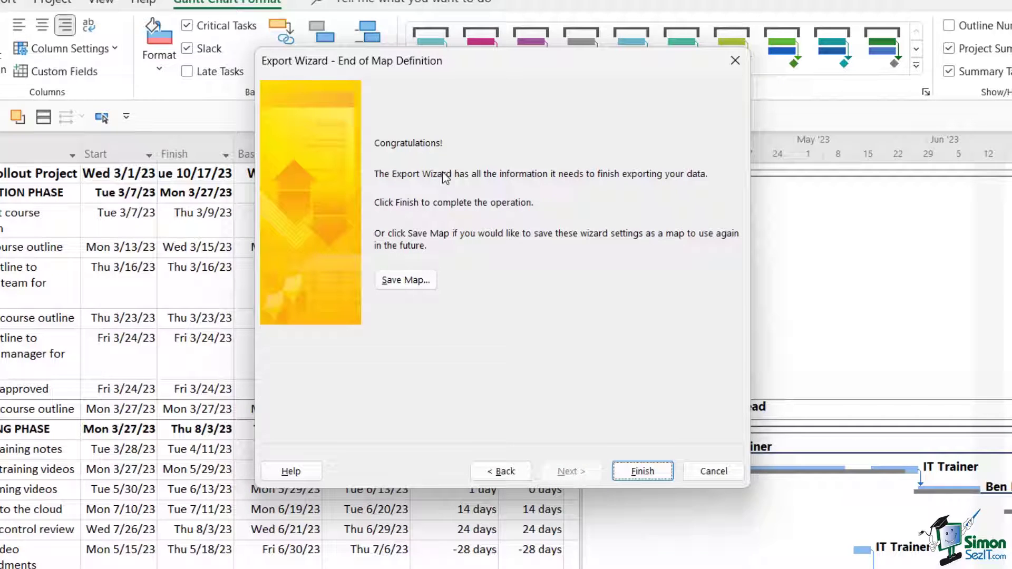
{"action": "mouse_move", "coordinate": [663, 192]}
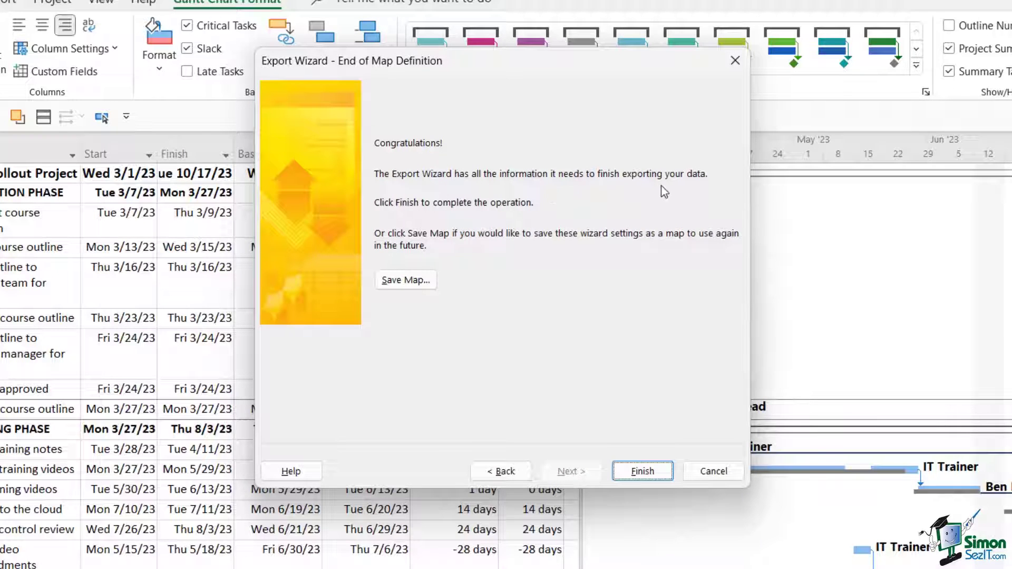
{"action": "mouse_move", "coordinate": [652, 191]}
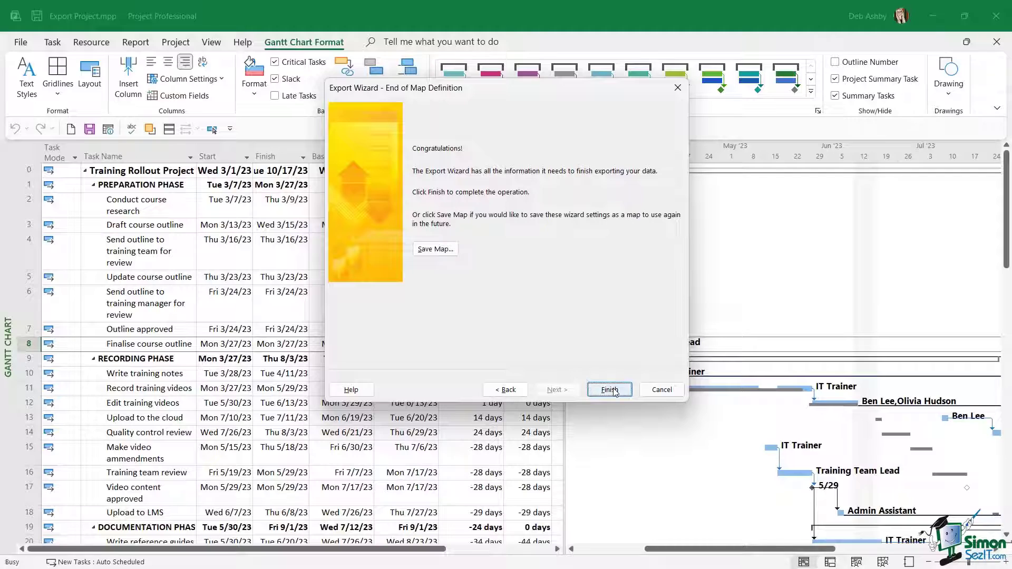
{"action": "left_click", "coordinate": [609, 390]}
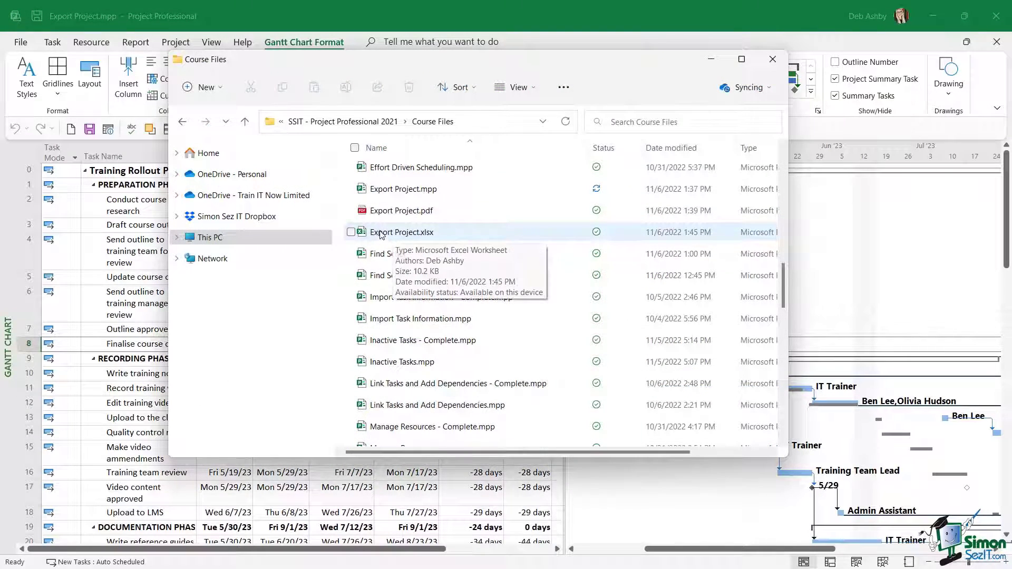
{"action": "mouse_move", "coordinate": [390, 238]}
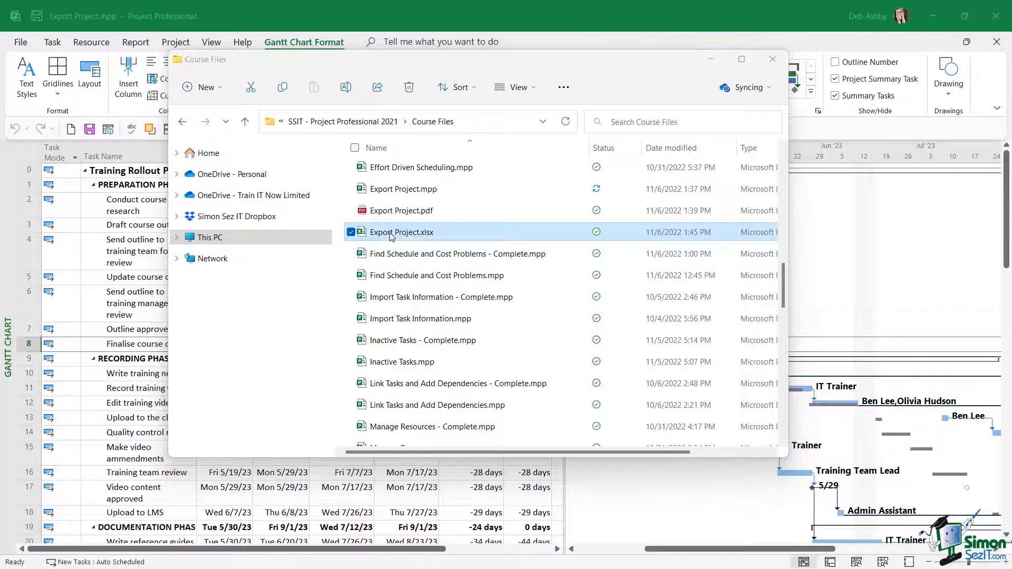
Step: Open the exported Export Project.xlsx workbook from the Course Files folder in Excel
{"action": "double_click", "coordinate": [401, 232]}
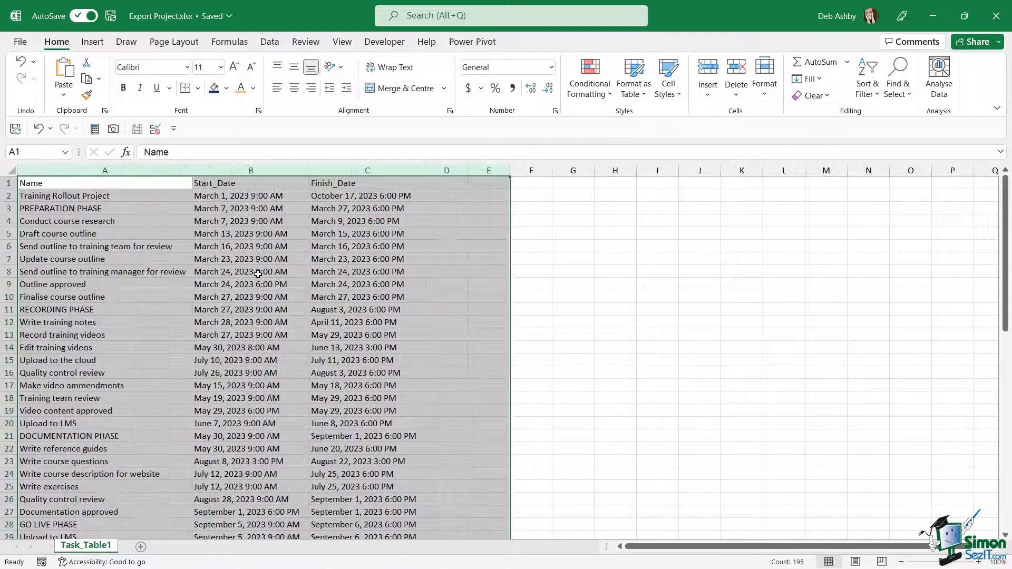
{"action": "left_click", "coordinate": [67, 221]}
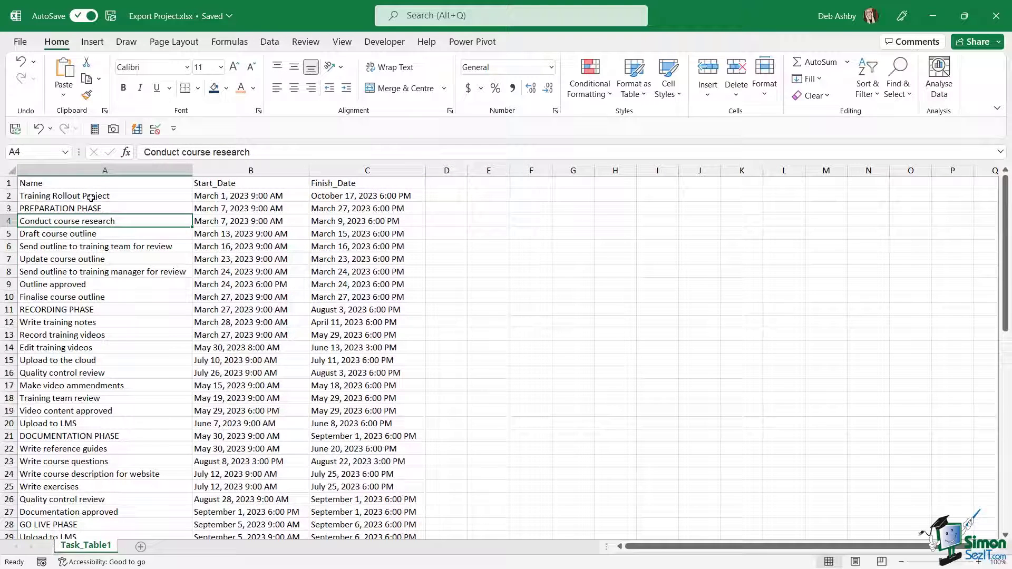
{"action": "left_click_drag", "start_coordinate": [104, 195], "coordinate": [103, 284]}
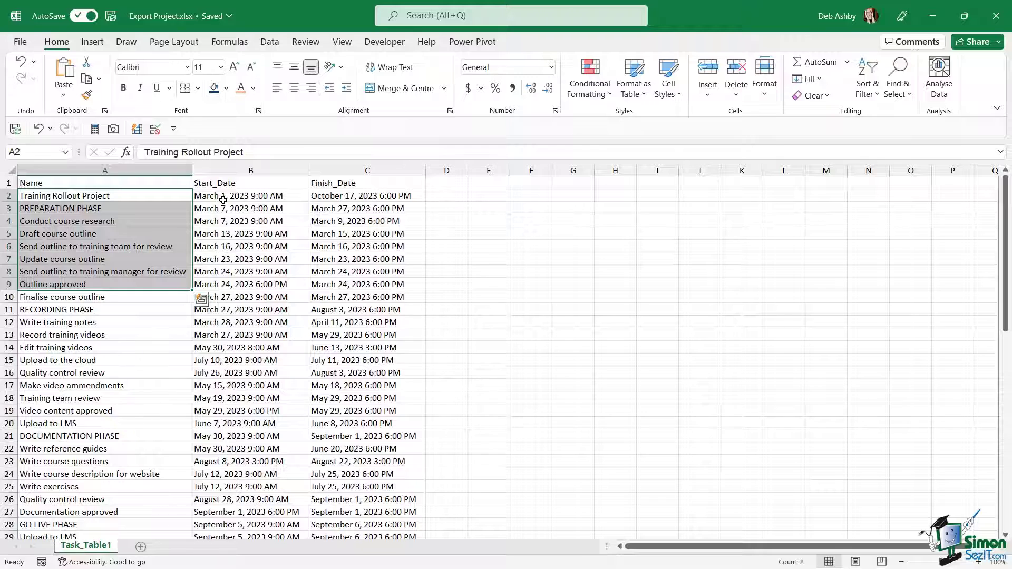
{"action": "left_click", "coordinate": [367, 196]}
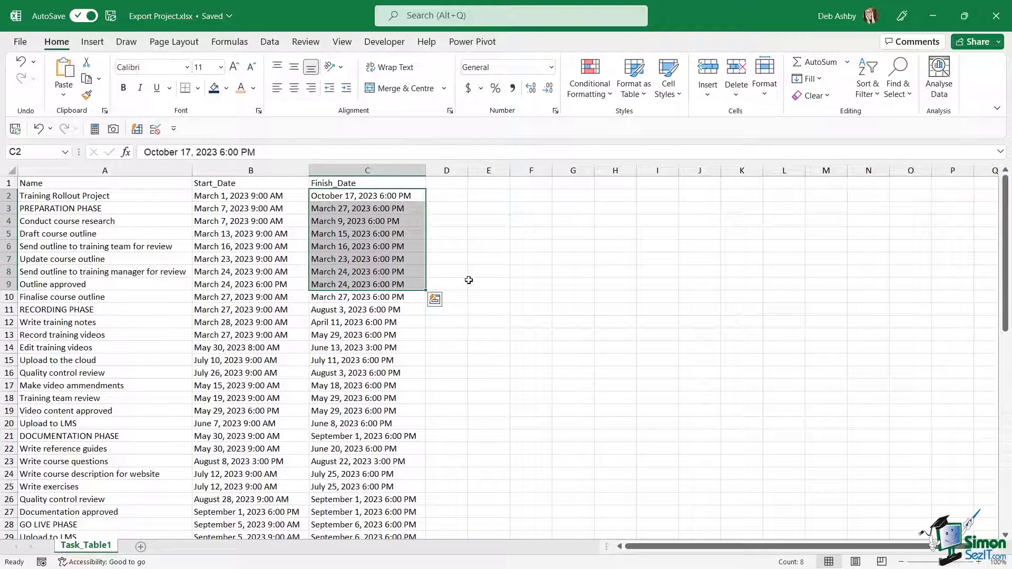
{"action": "left_click", "coordinate": [367, 221]}
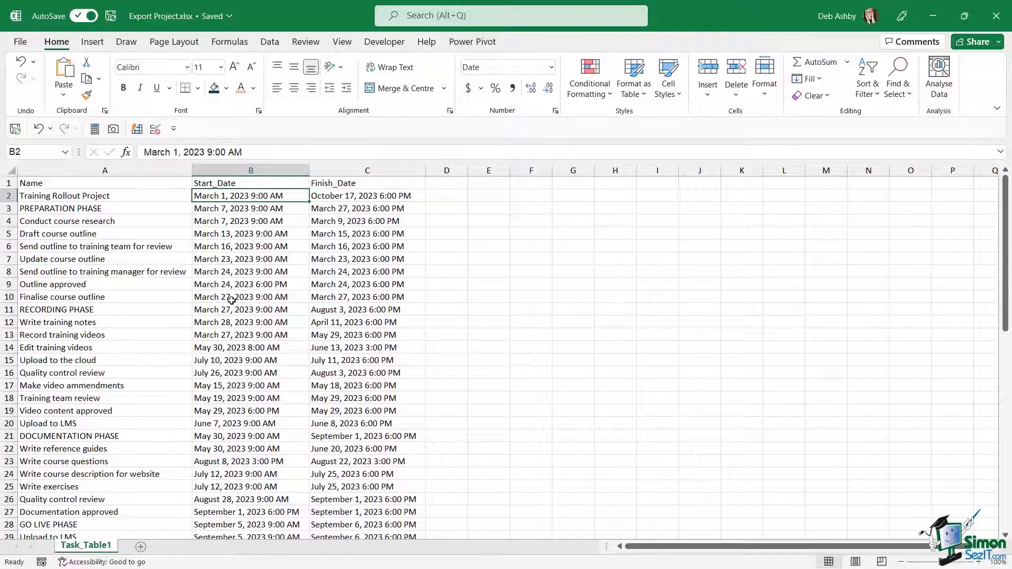
{"action": "left_click", "coordinate": [250, 259]}
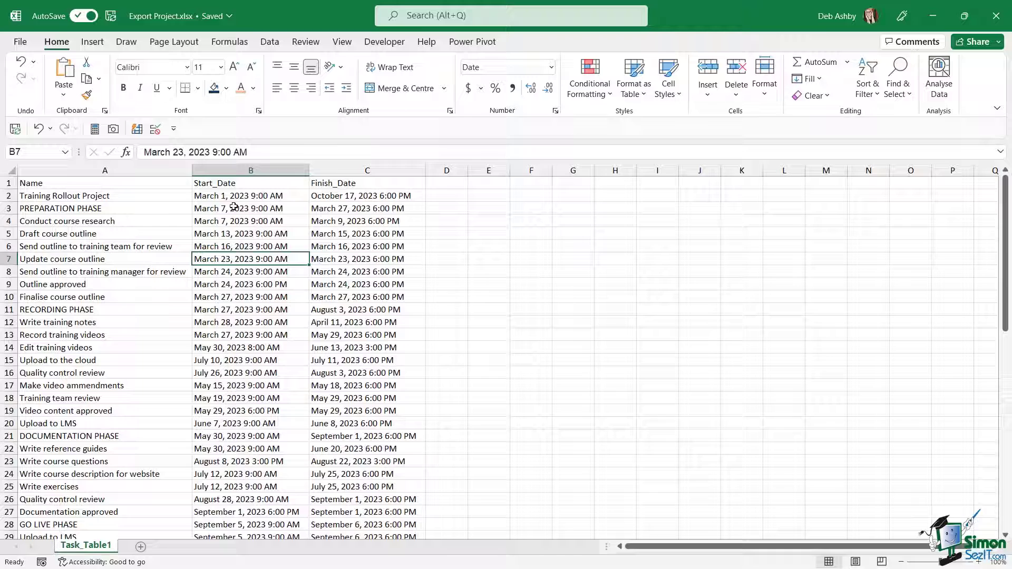
{"action": "mouse_move", "coordinate": [363, 260]}
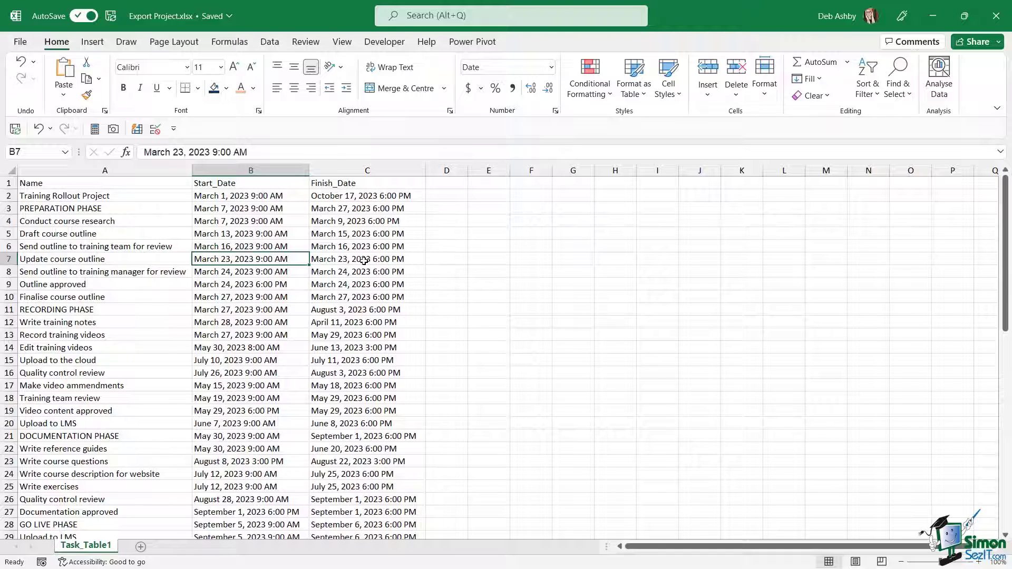
{"action": "left_click", "coordinate": [366, 258]}
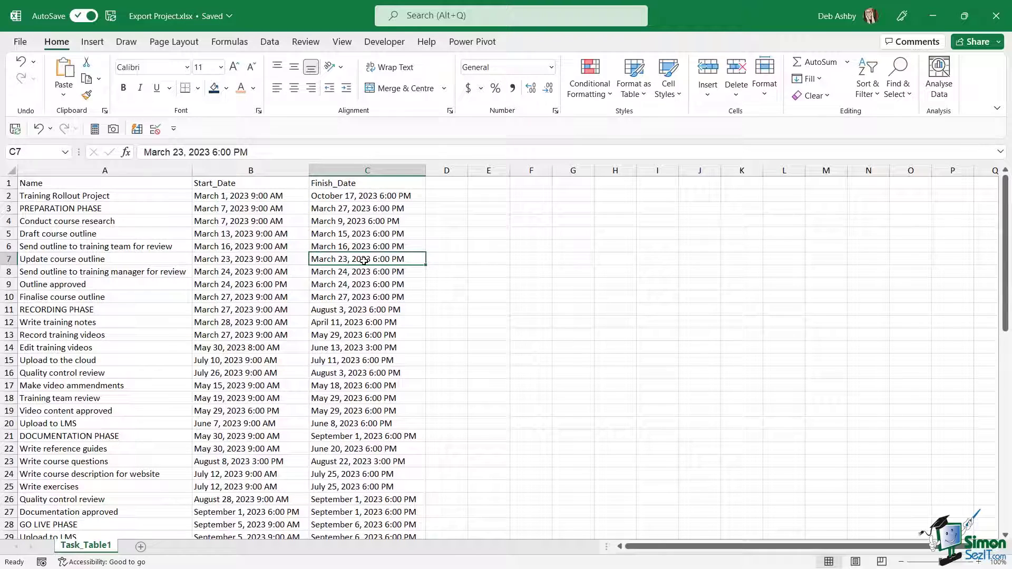